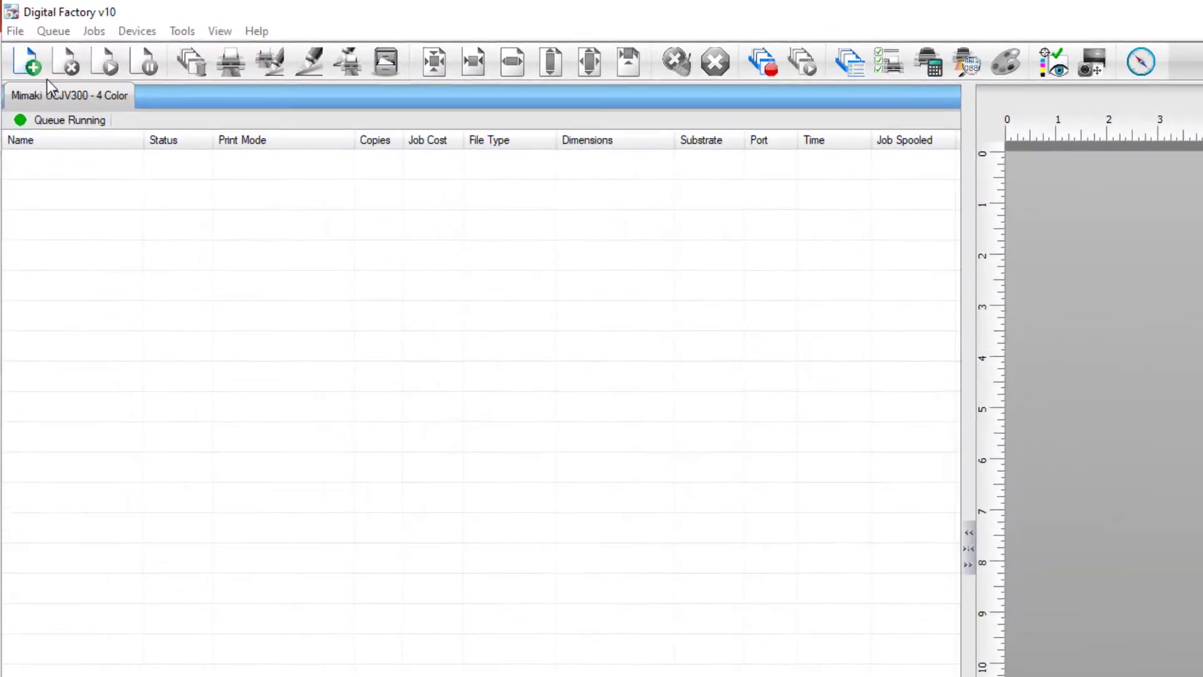
Import Sticker 1.png and tile it 3 rows by 4 columns with 0.25 in spacing.
left_click(26, 62)
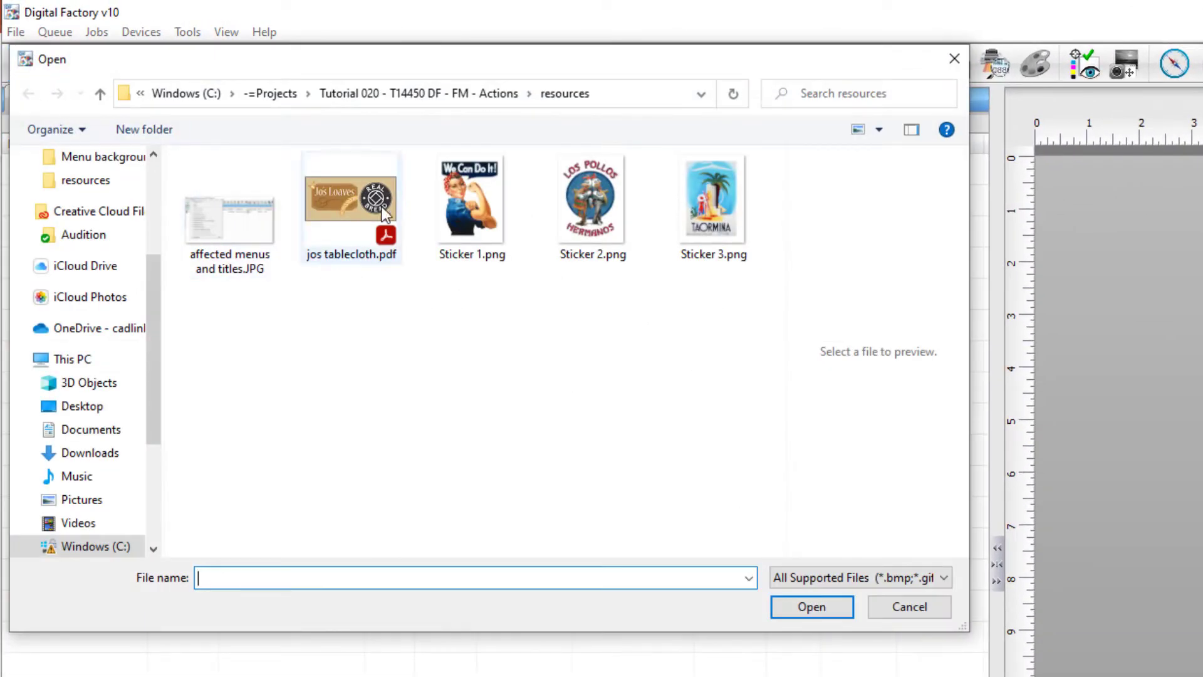
left_click(811, 607)
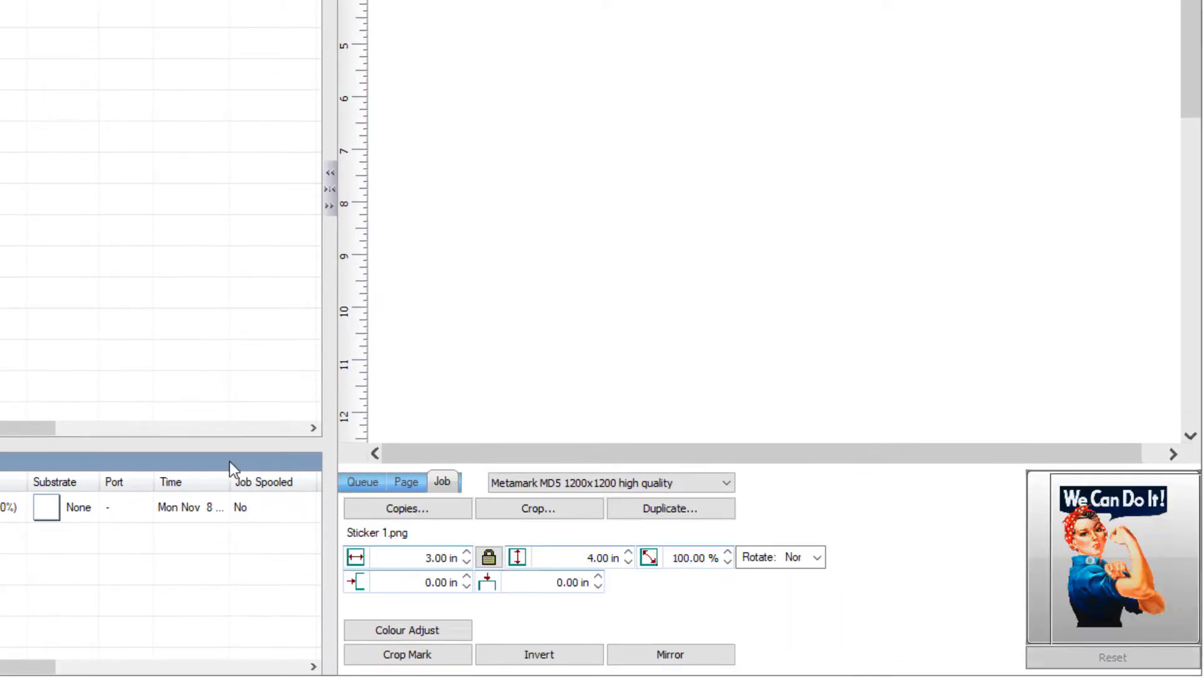
left_click(406, 508)
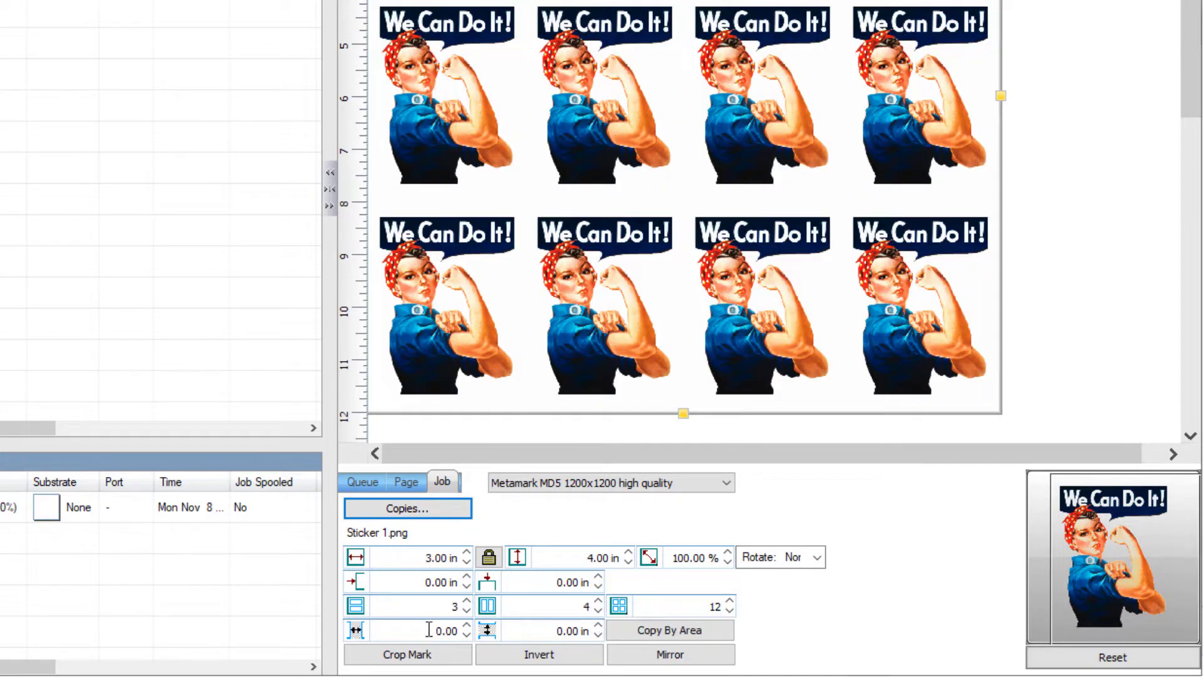
type("0.25")
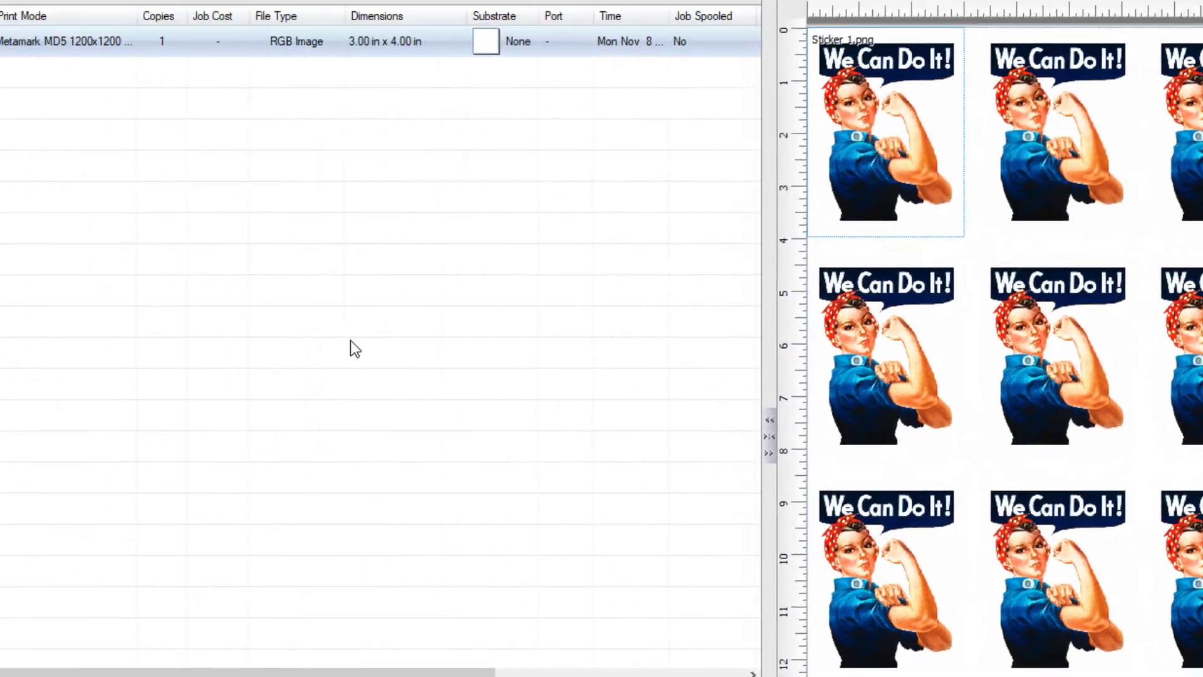
Start a new saved action from the Sticker 1 job, named '4x3 centered'.
right_click(71, 169)
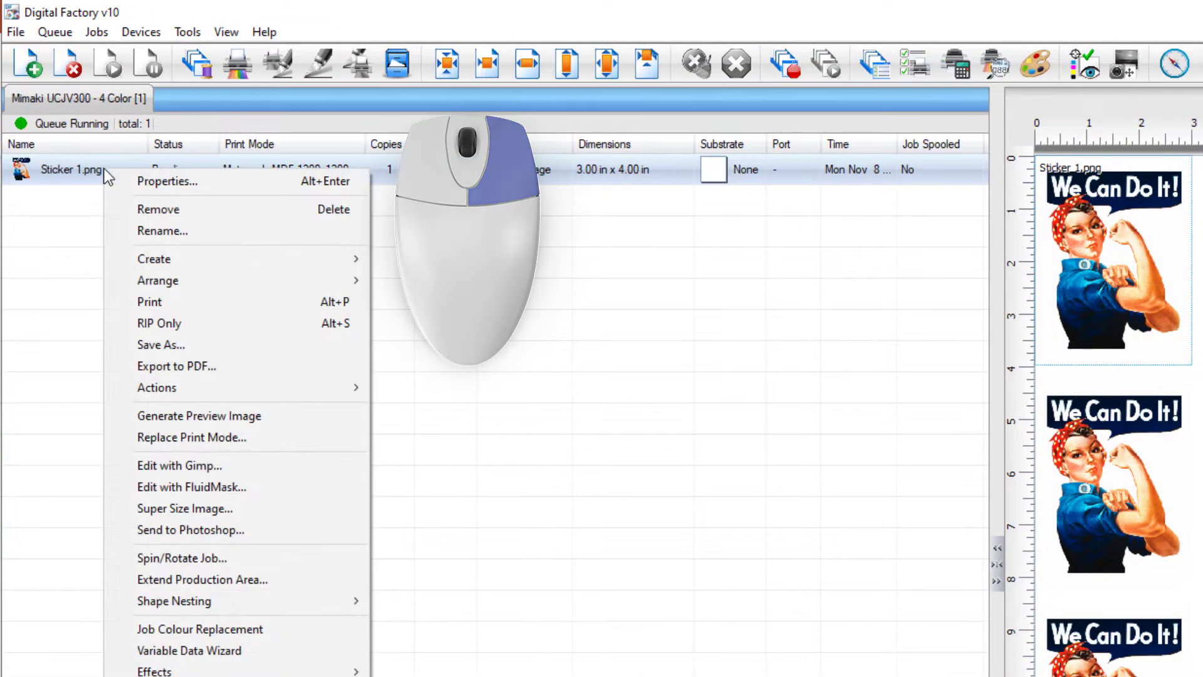
mouse_move(157, 387)
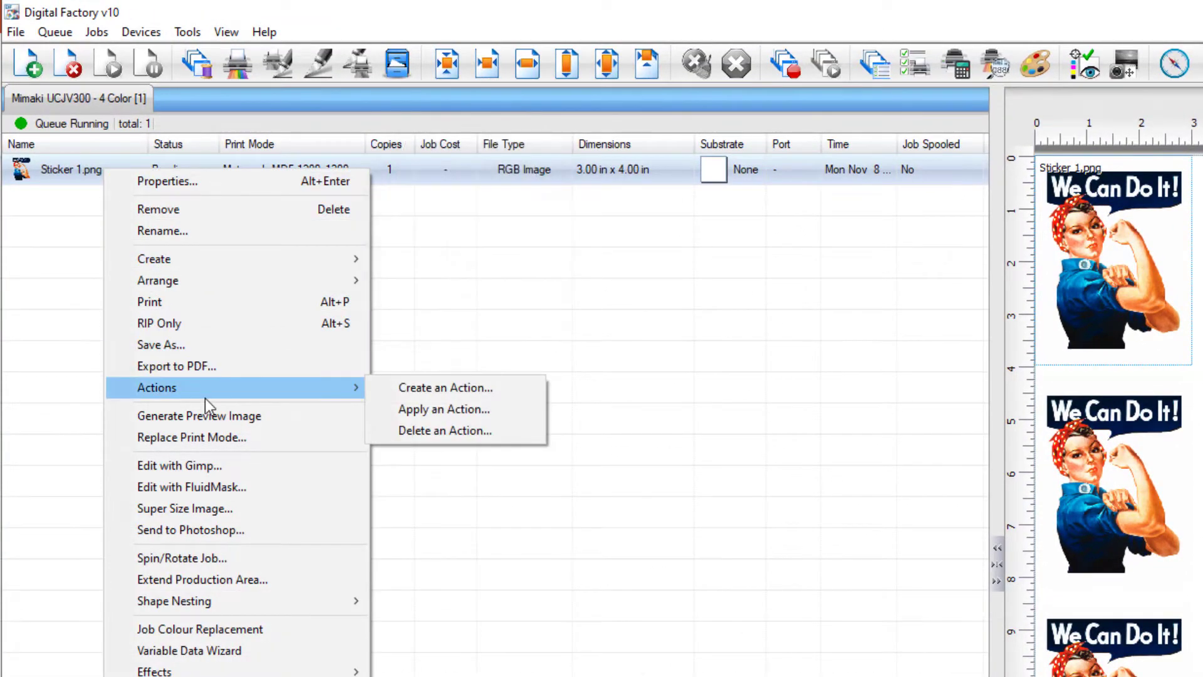
left_click(445, 387)
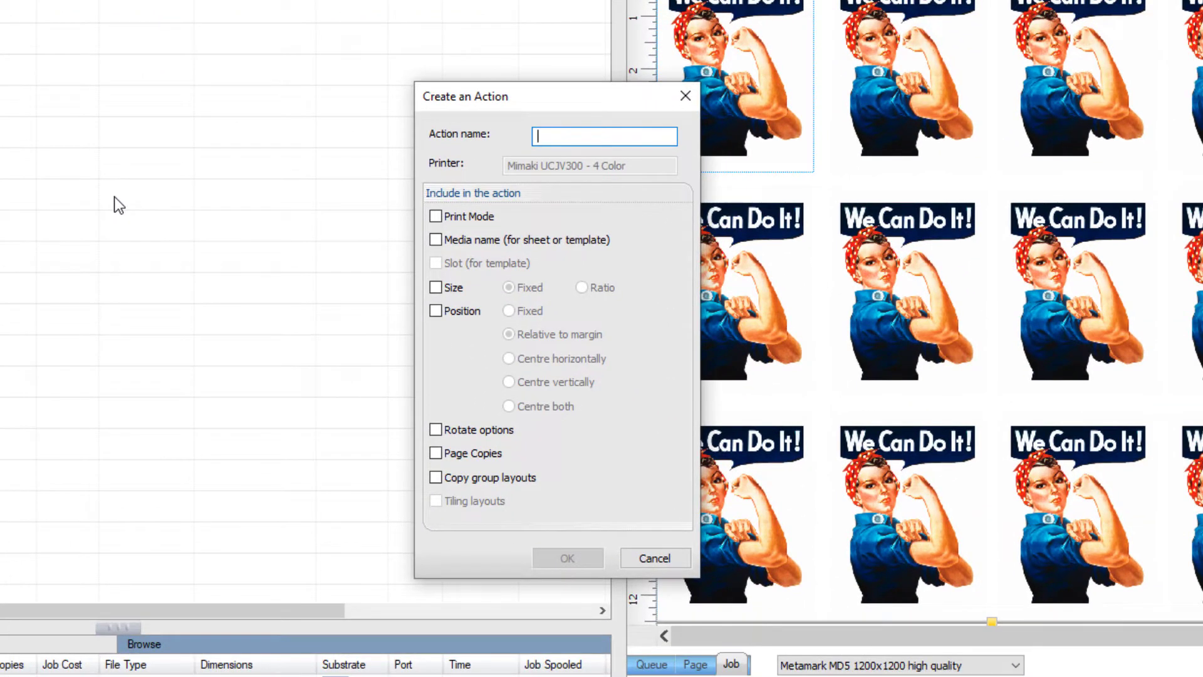
type("4x3 centered")
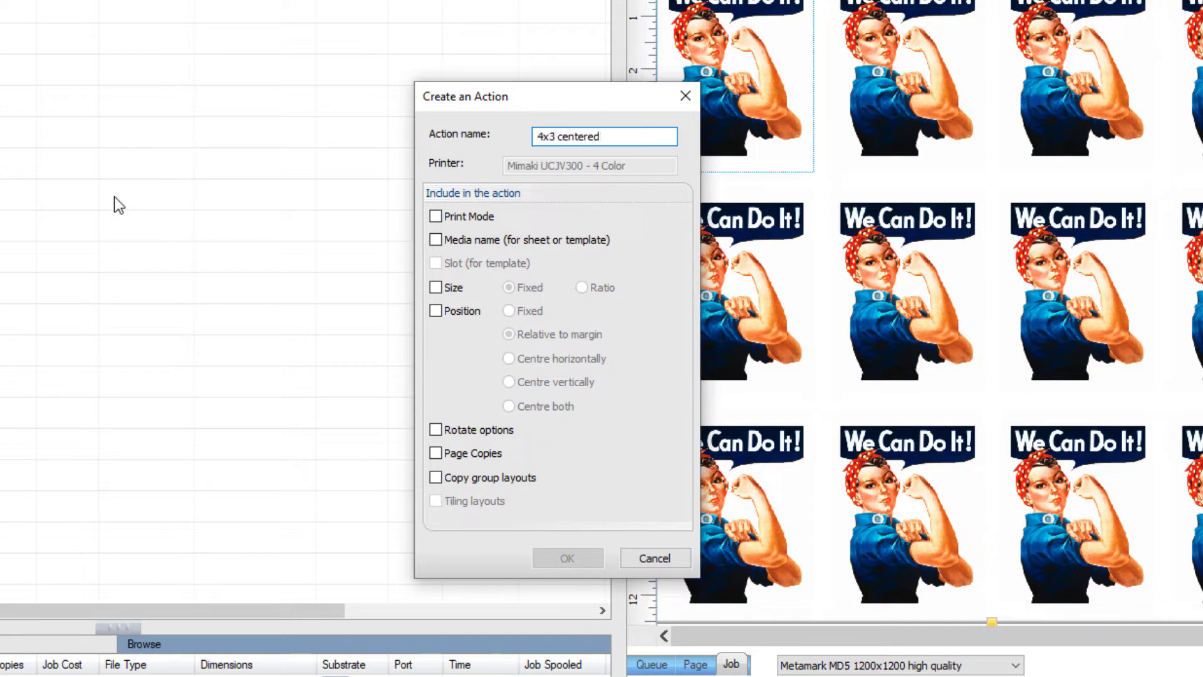
Include print mode, size, horizontally centred position and copy group layouts, and save the action.
left_click(435, 216)
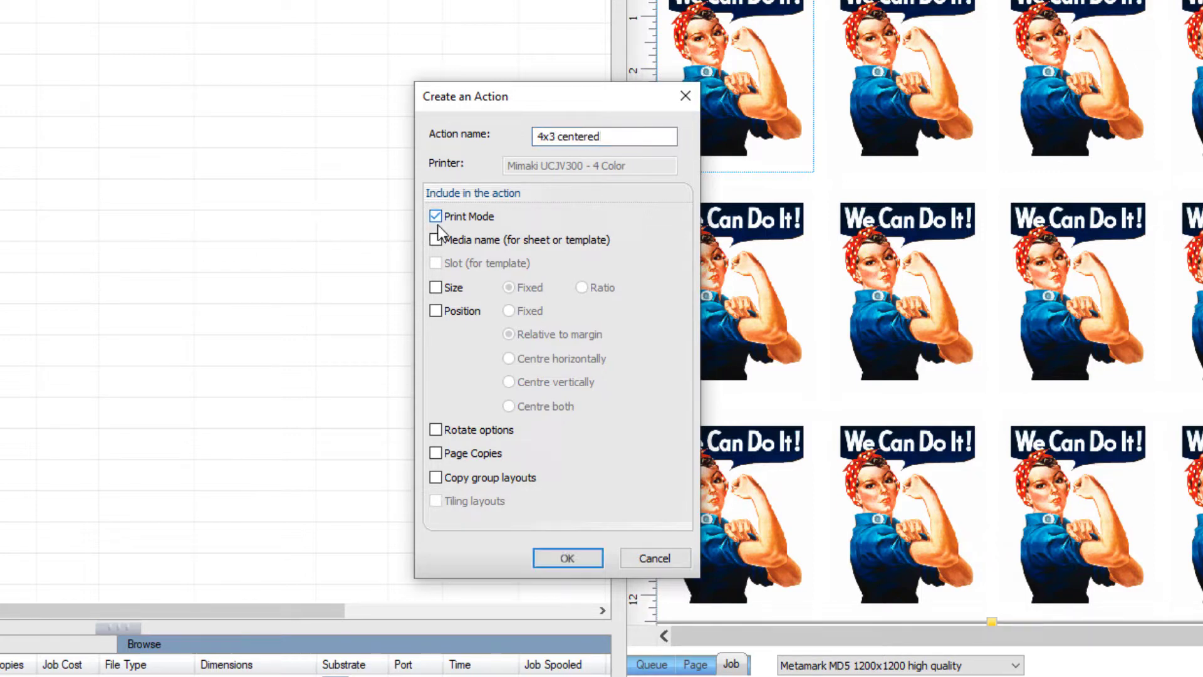
left_click(435, 287)
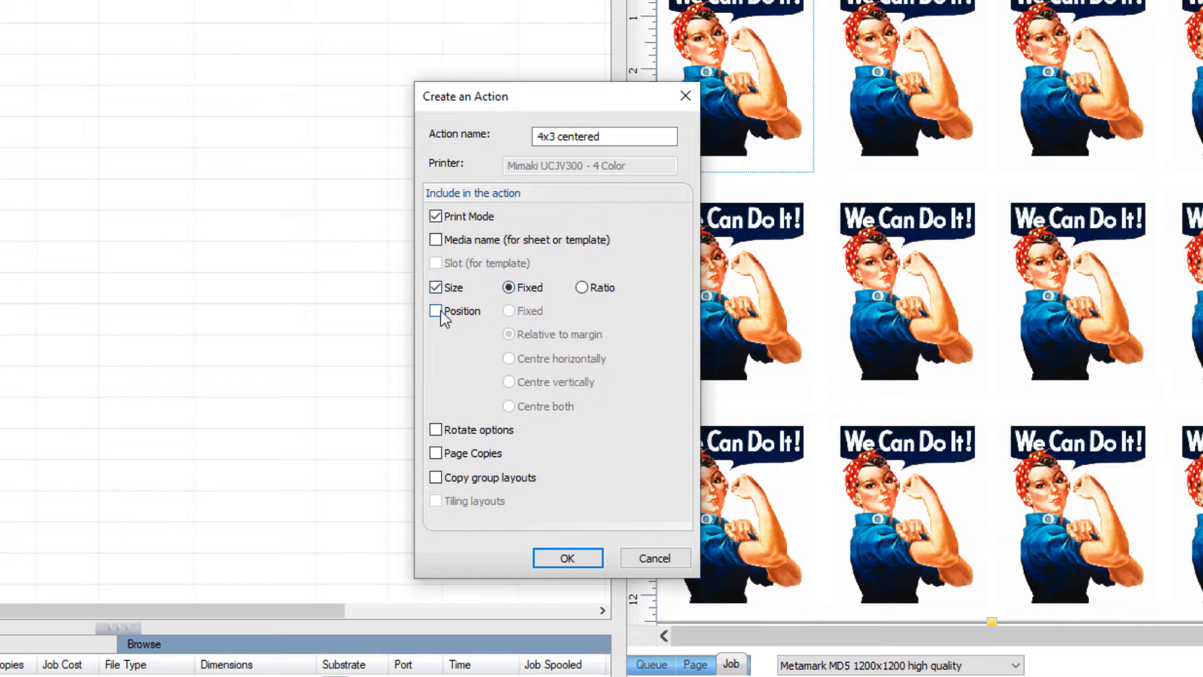
left_click(436, 311)
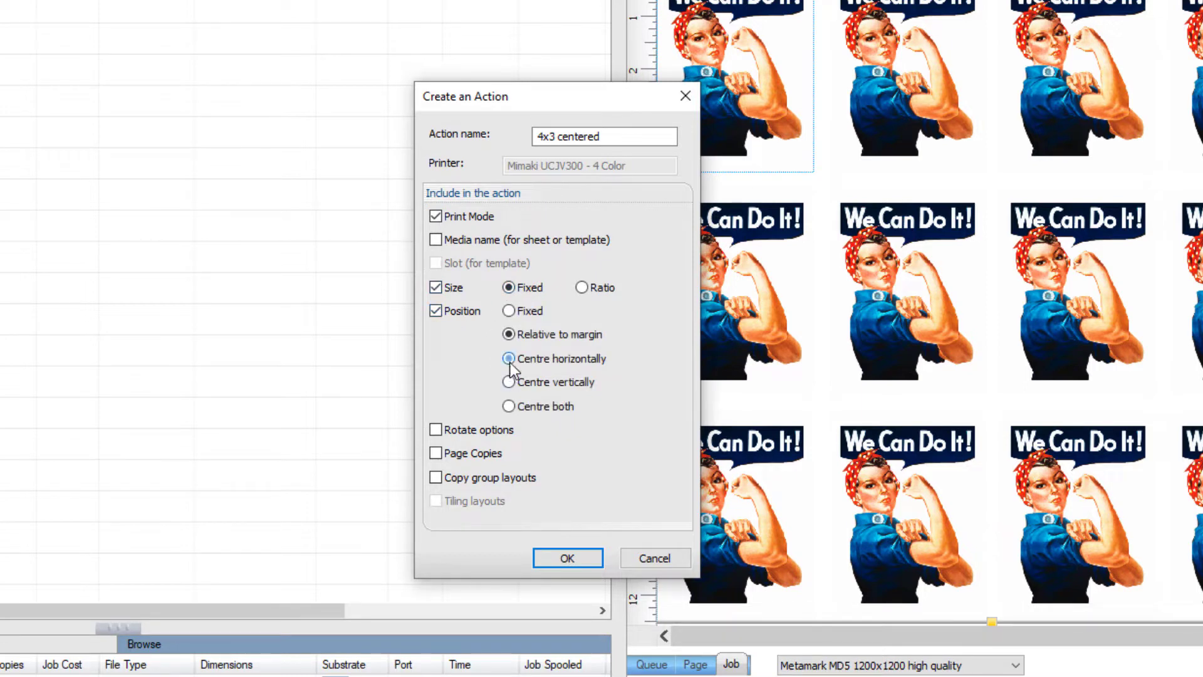
left_click(435, 452)
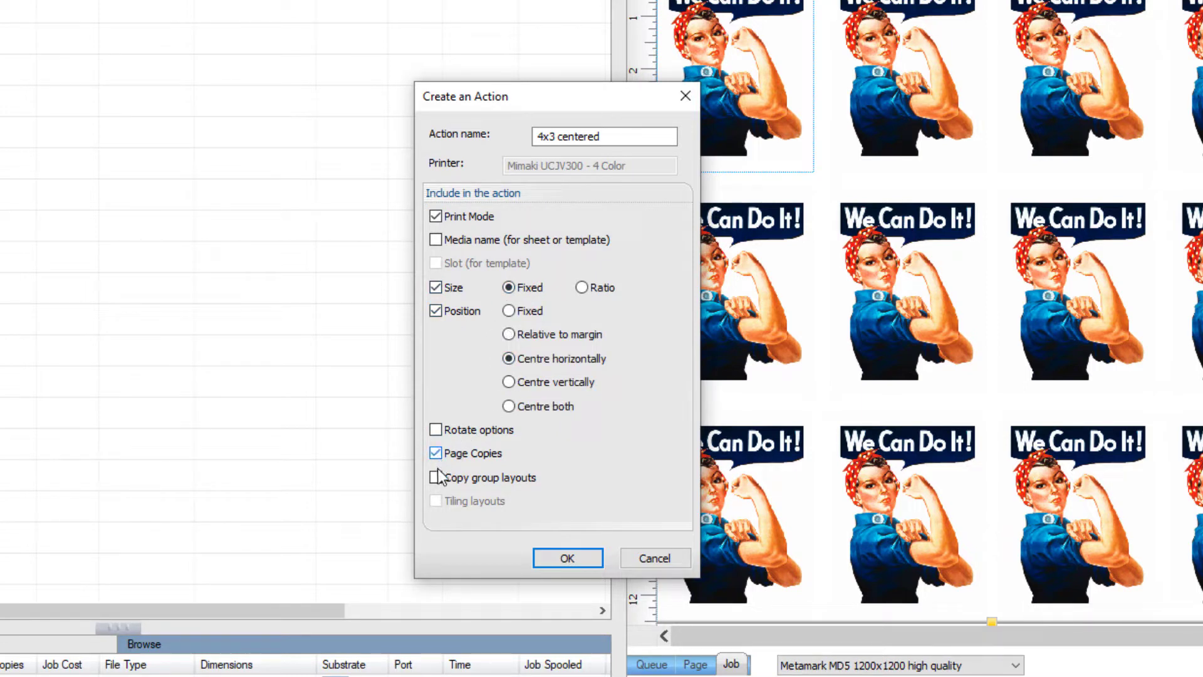
left_click(435, 476)
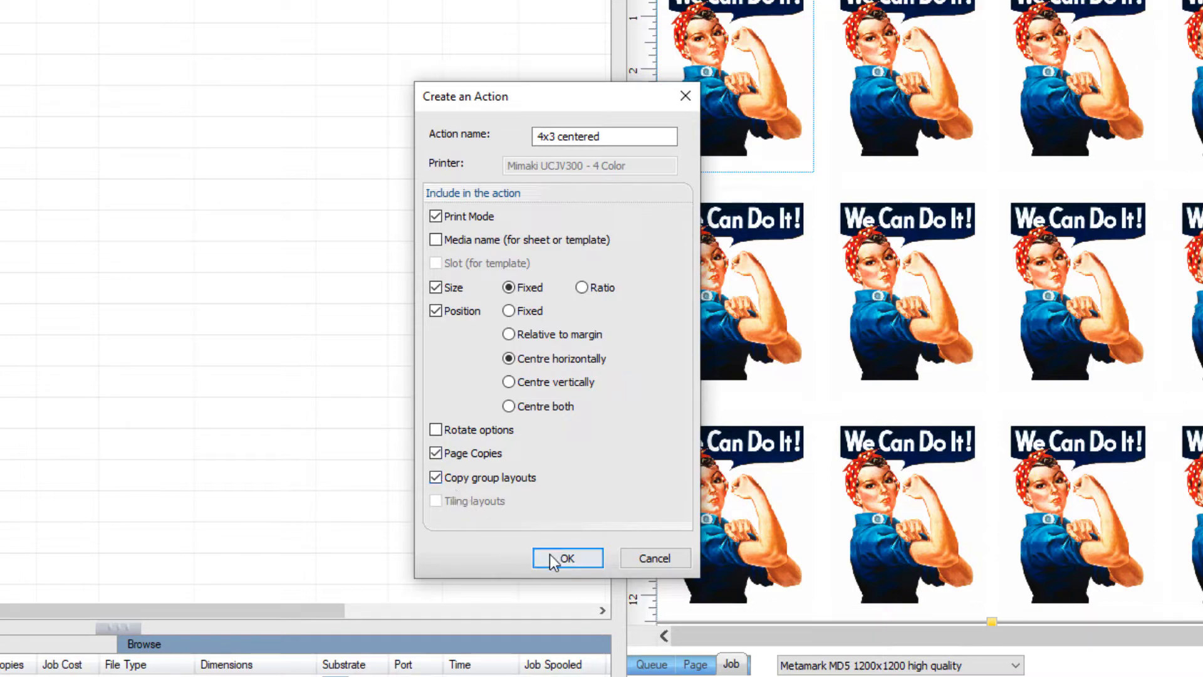
left_click(566, 558)
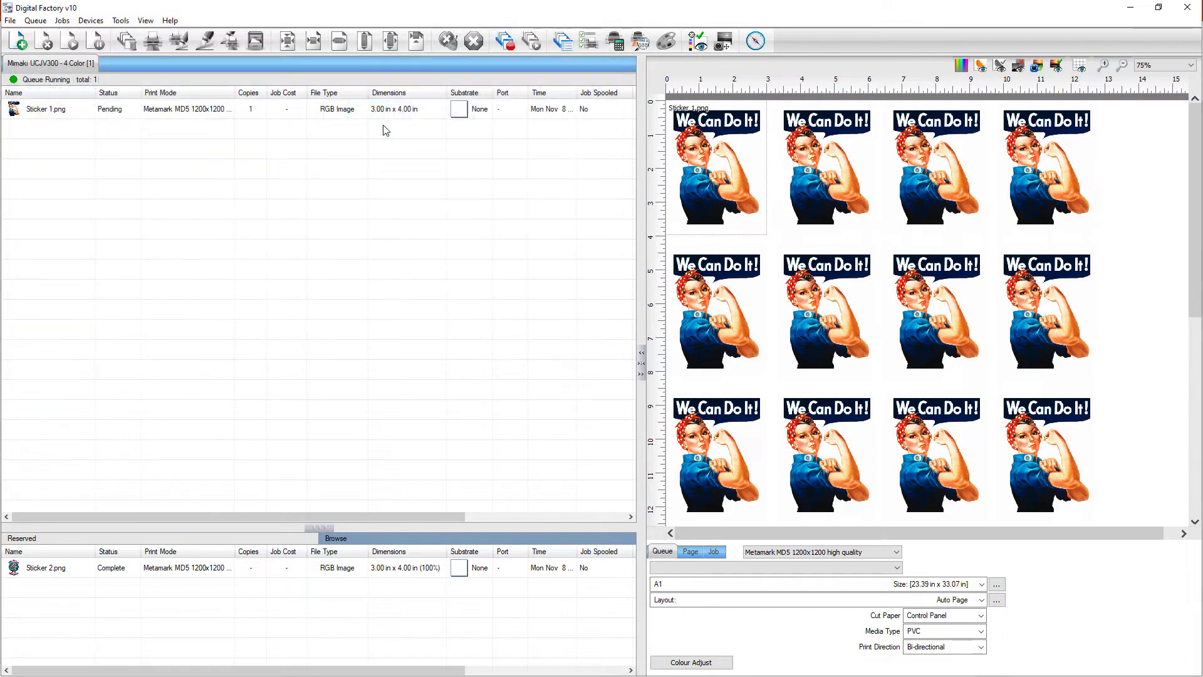
Apply the saved '4x3 centered' action to the queued Sticker 2 job.
right_click(46, 128)
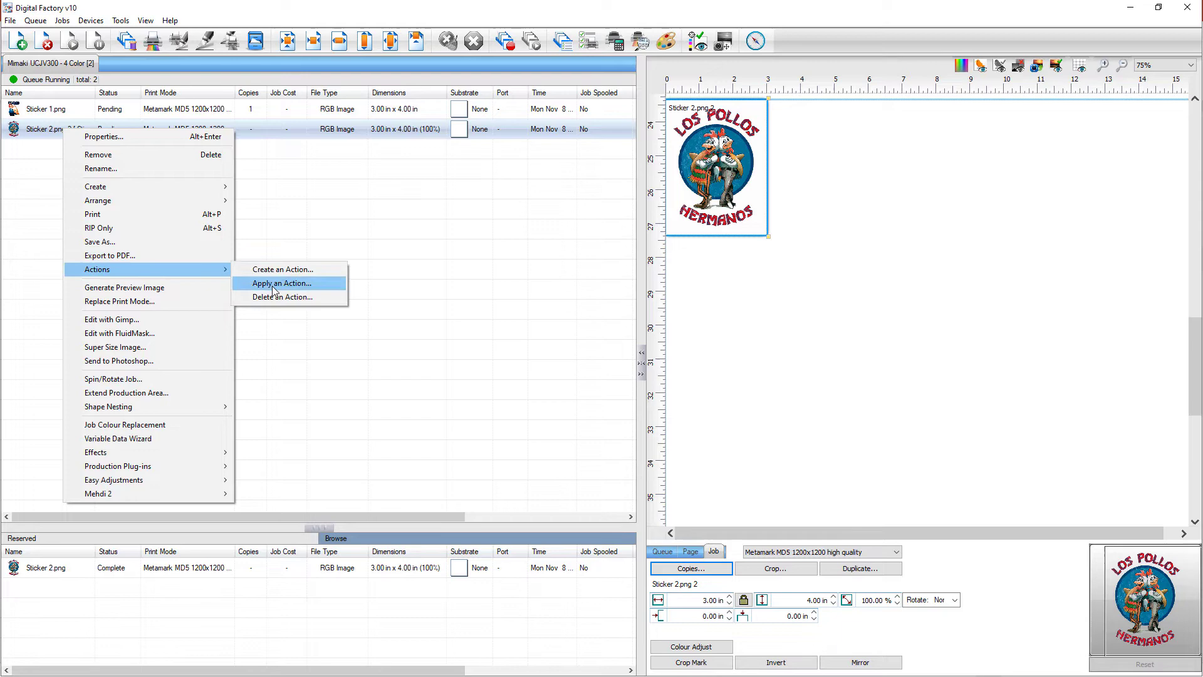
left_click(282, 282)
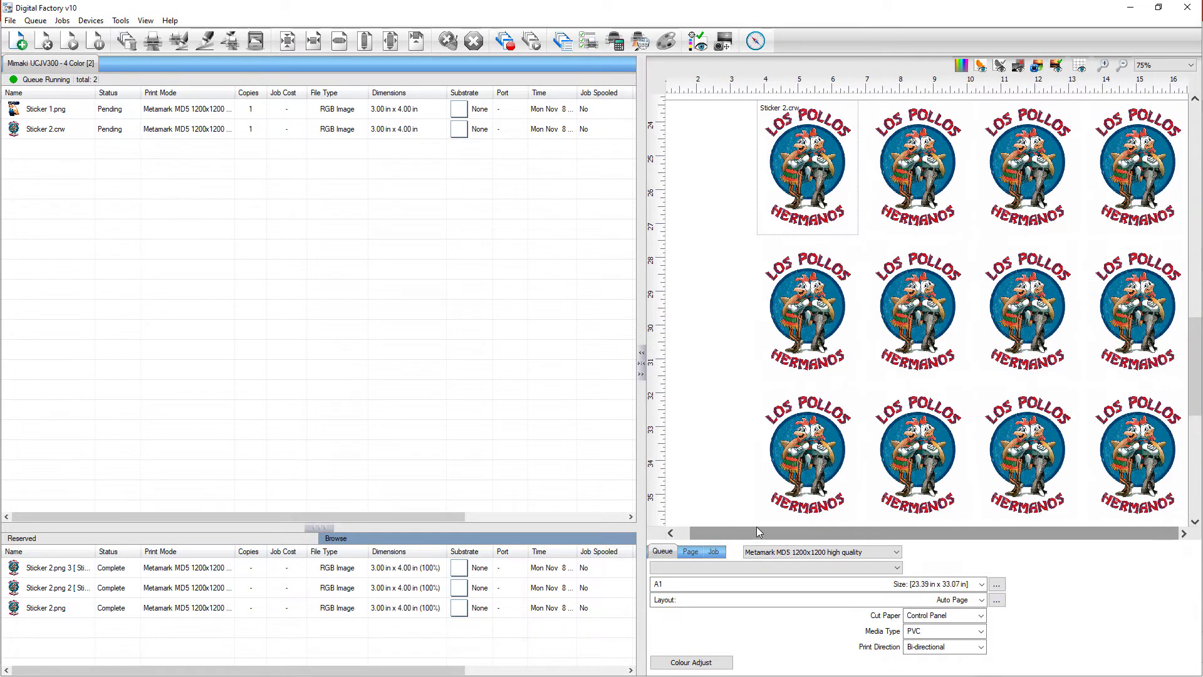
mouse_move(731, 492)
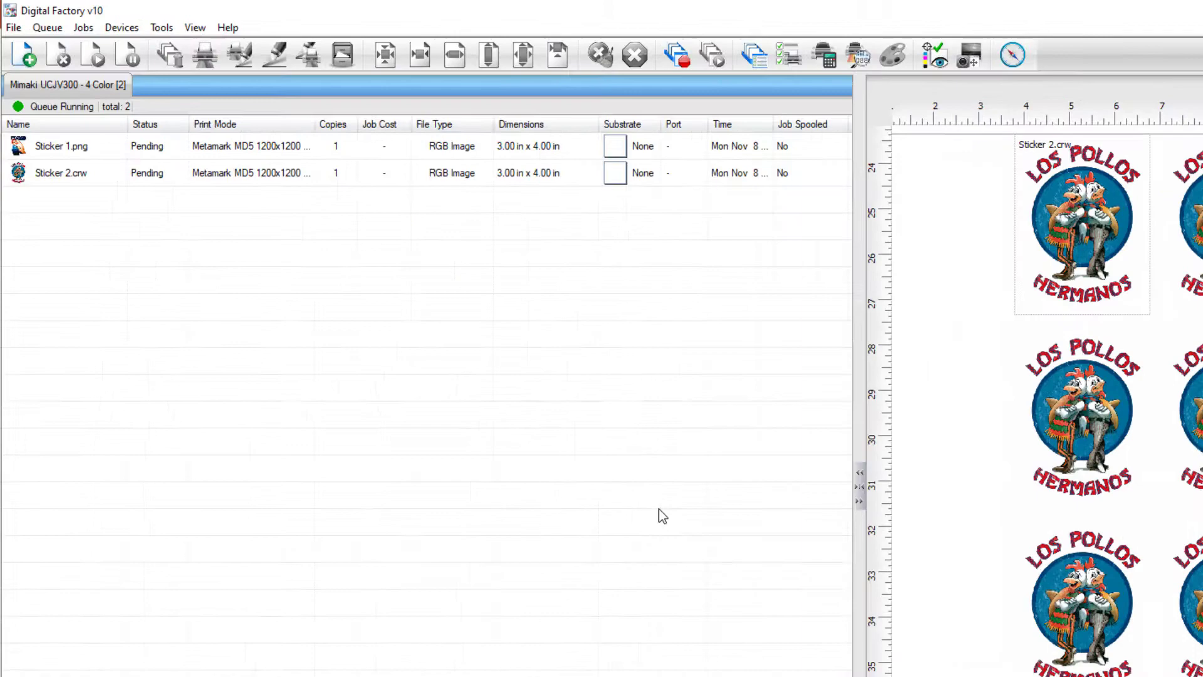
In Queue Properties > Layout Manager, enable the Actions dialog on job import.
left_click(47, 26)
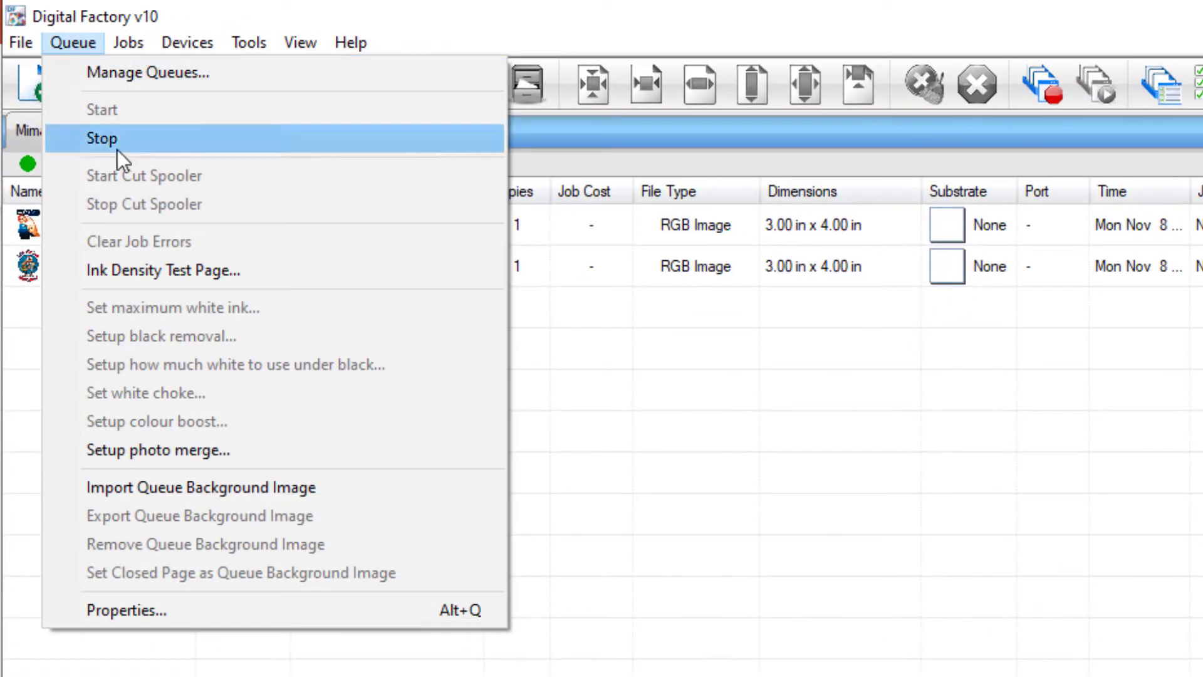
left_click(101, 138)
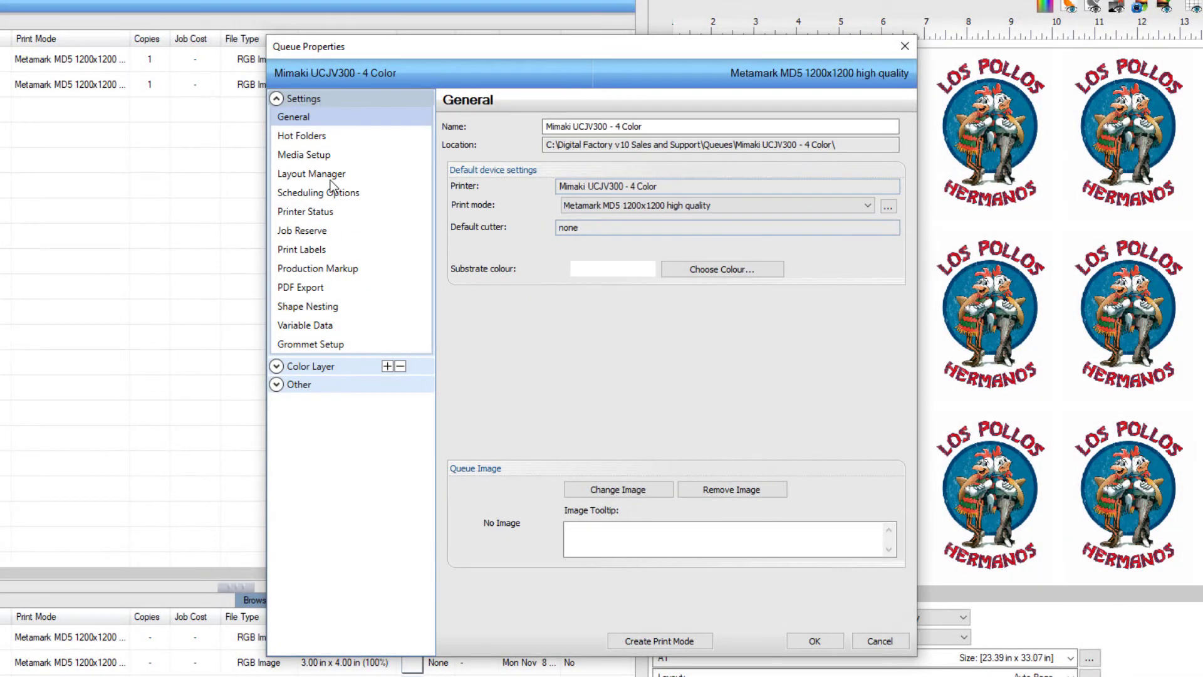
left_click(312, 173)
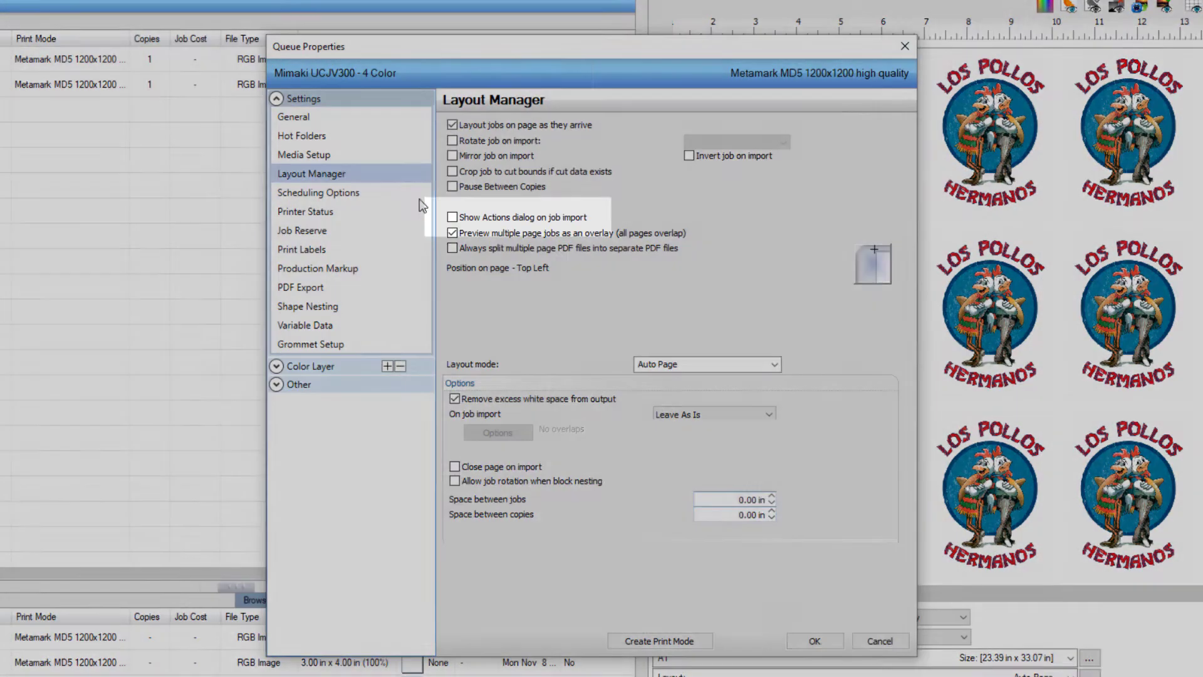
left_click(452, 217)
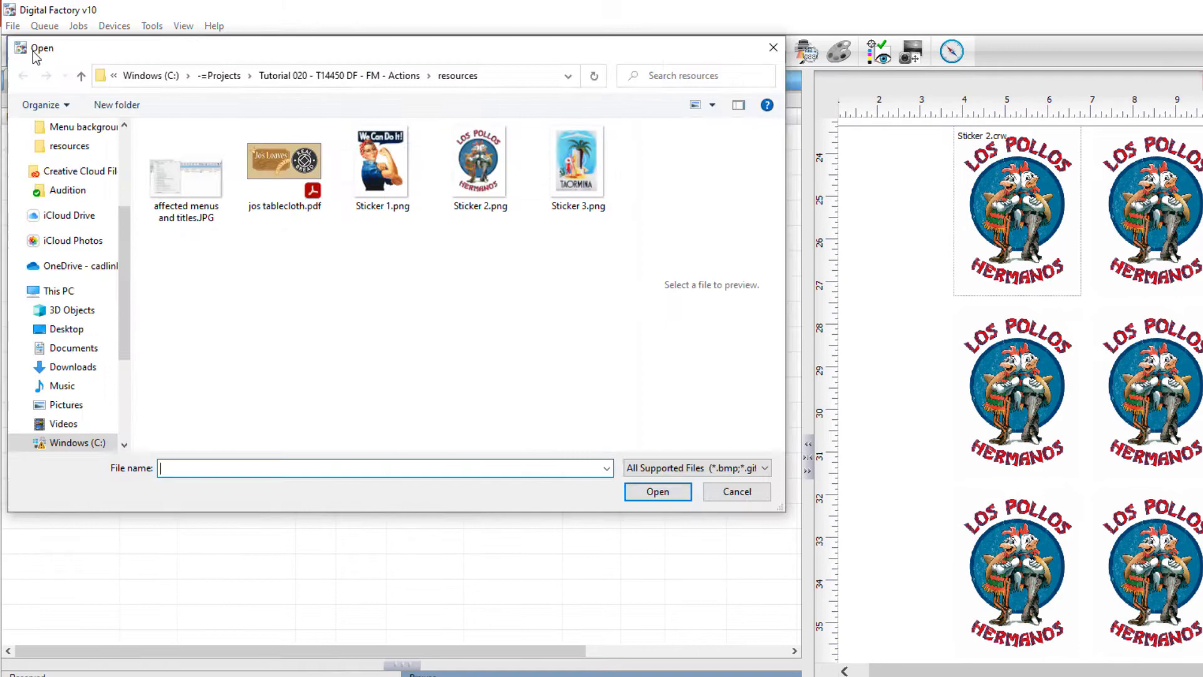
Import the next sticker image and apply the '4x3 centered' action to it.
left_click(657, 491)
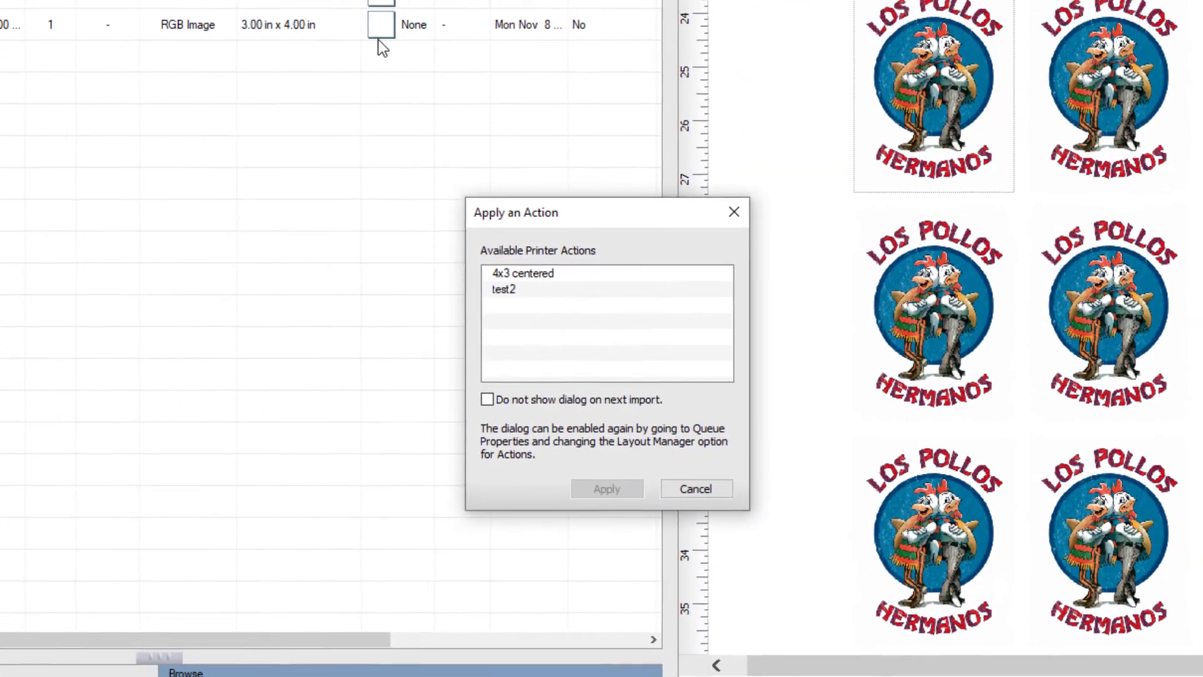
left_click(523, 272)
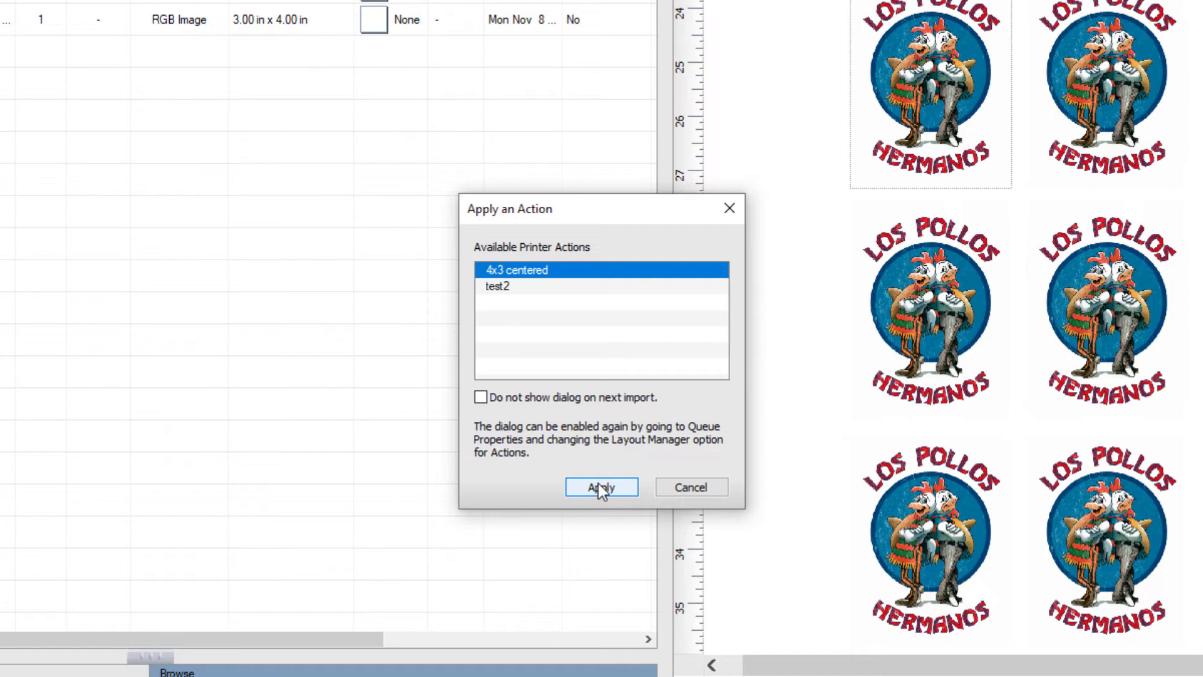
left_click(600, 488)
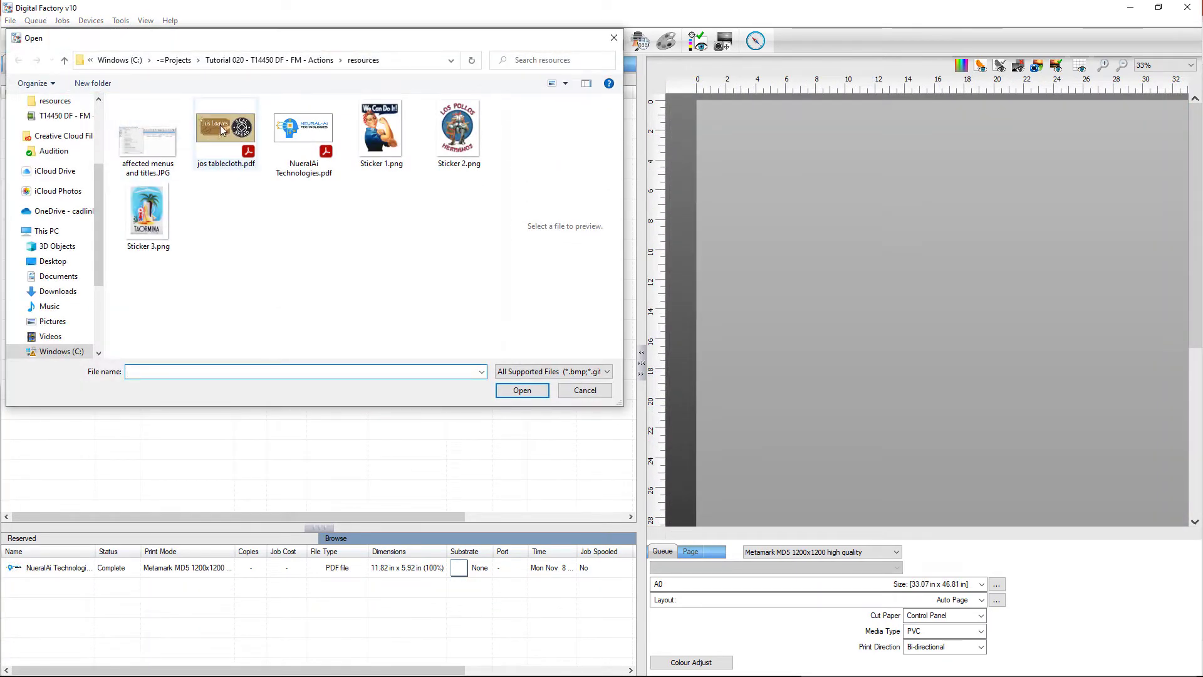
Import jos tablecloth.pdf and area-fill a 30 × 20 in repeat layout with it.
left_click(521, 390)
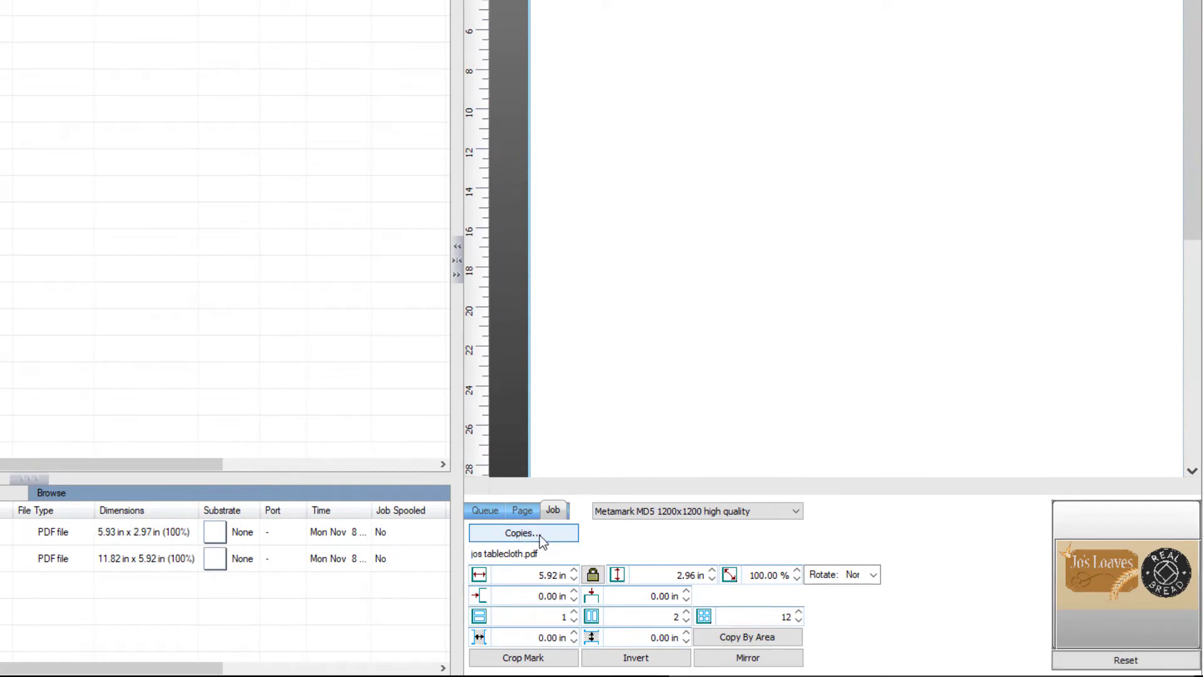
left_click(524, 534)
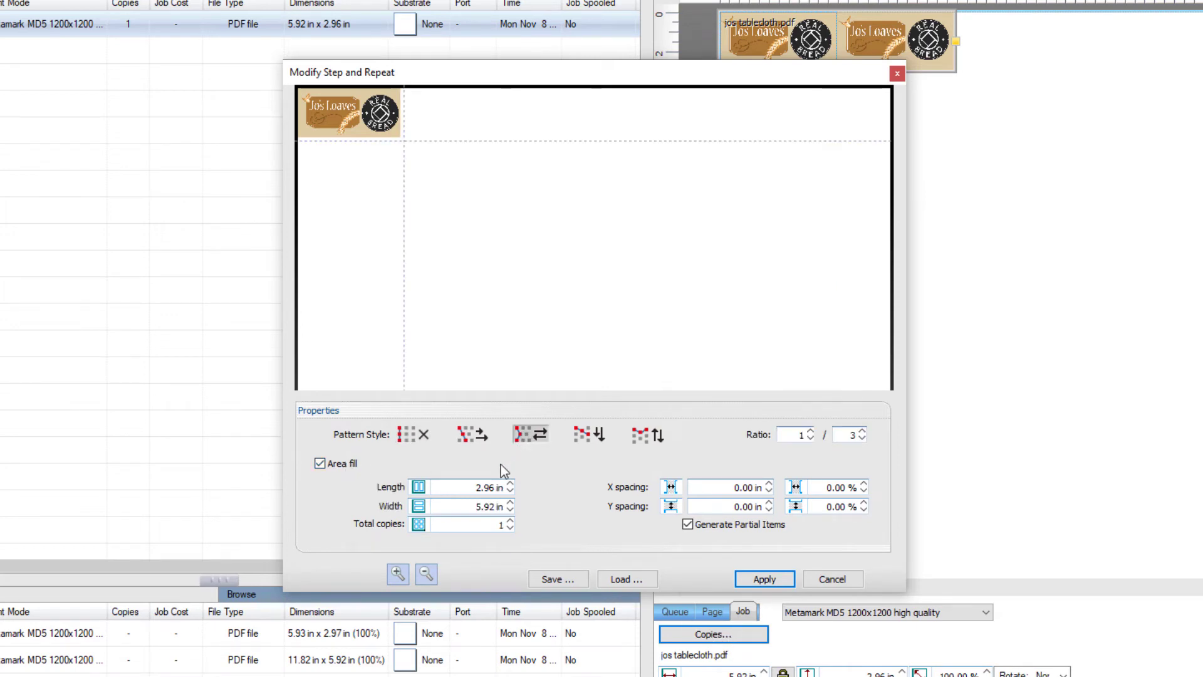
type("30")
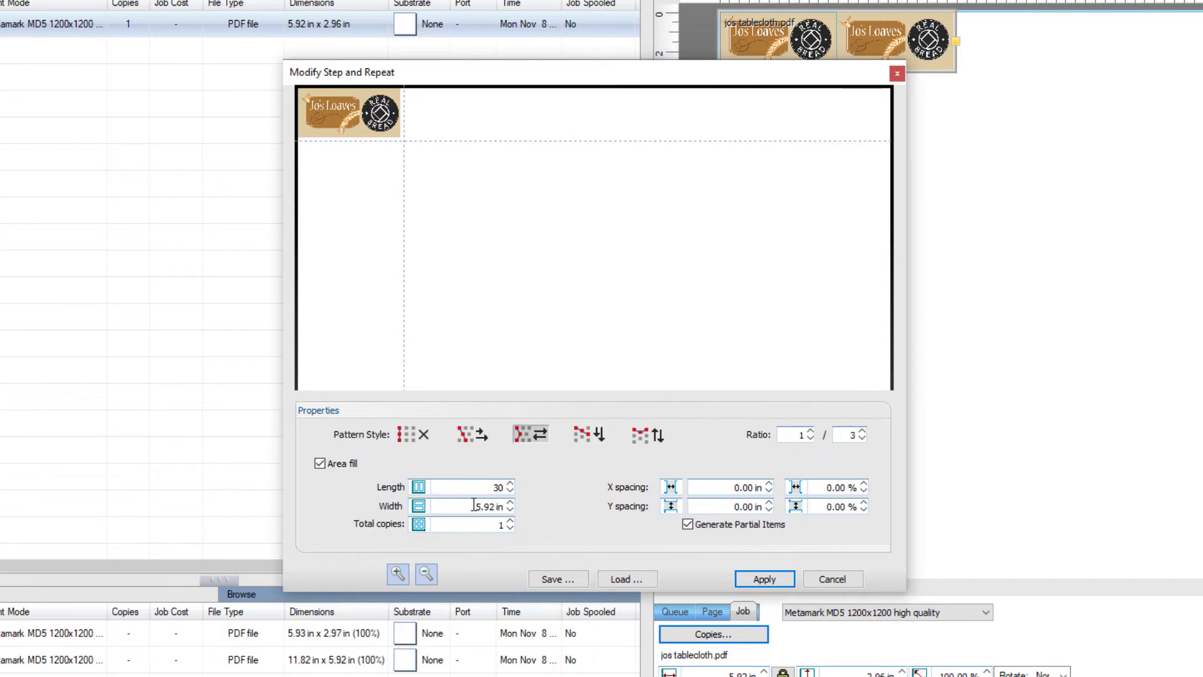
left_click(764, 579)
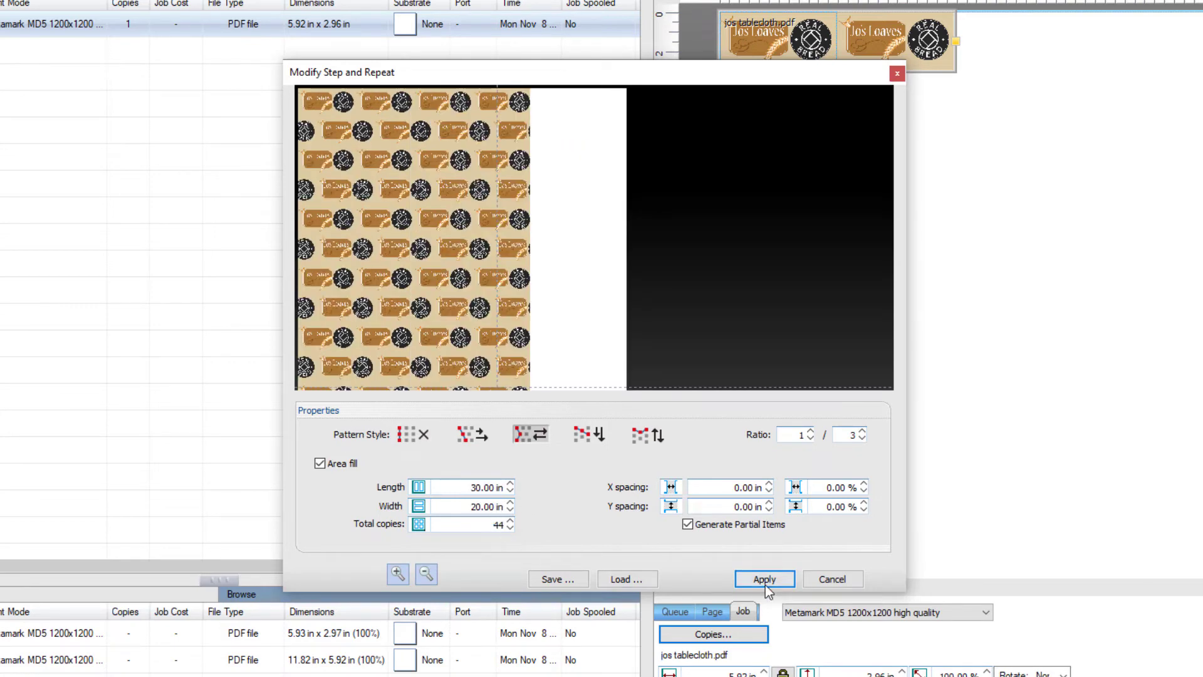
left_click(762, 579)
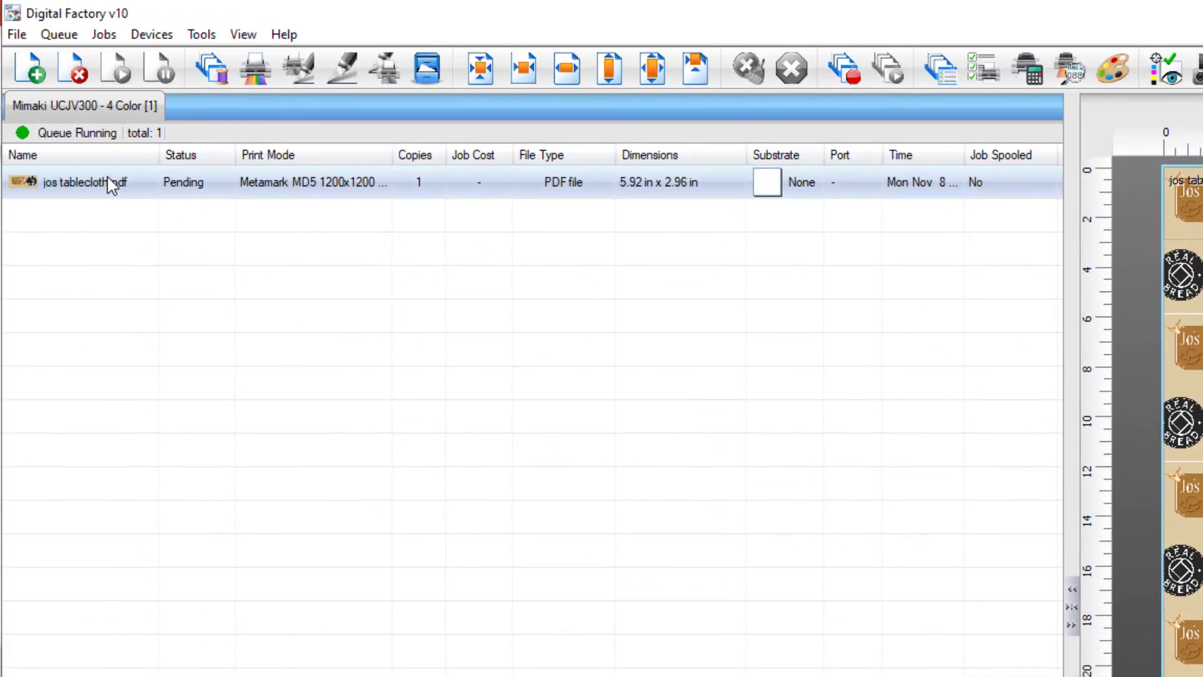
Save the tablecloth setup as a 'step and repeat' action with print mode, size, page copies and copy layouts.
right_click(84, 182)
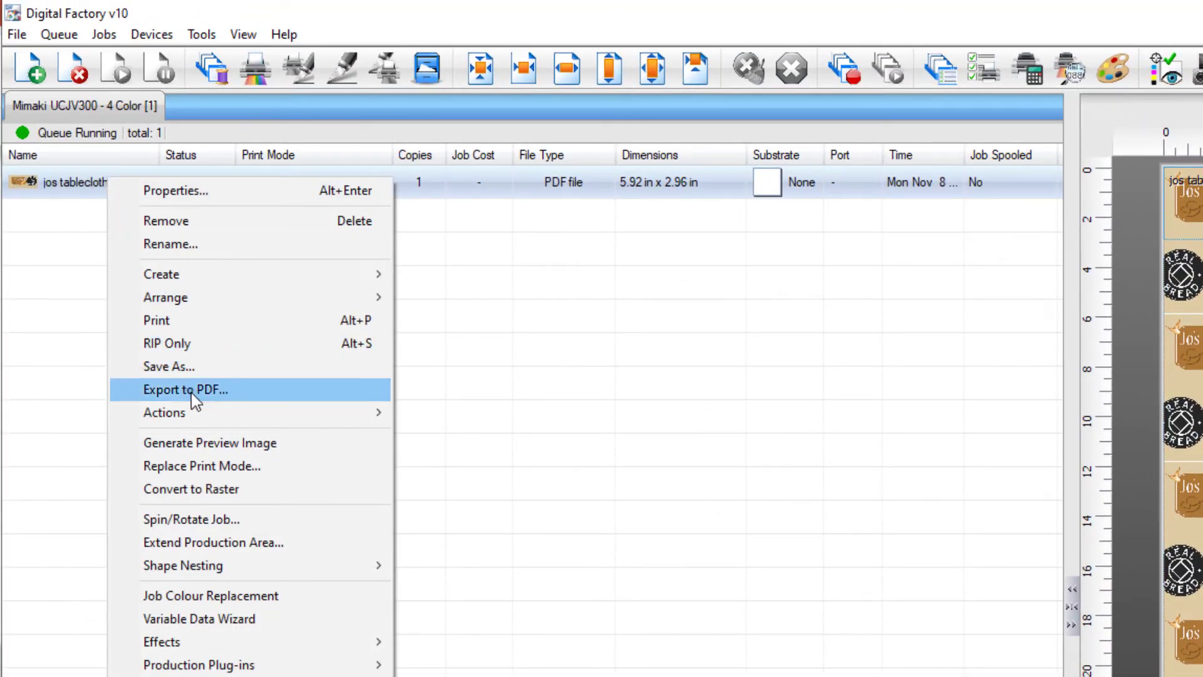
mouse_move(164, 412)
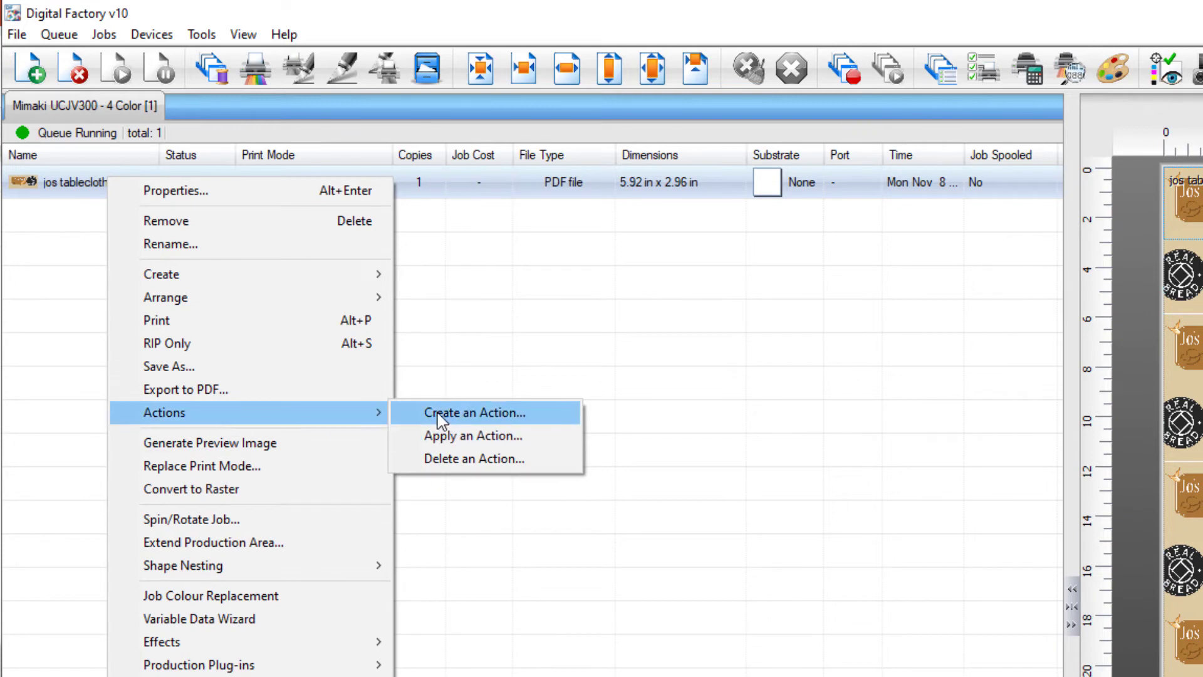
left_click(474, 412)
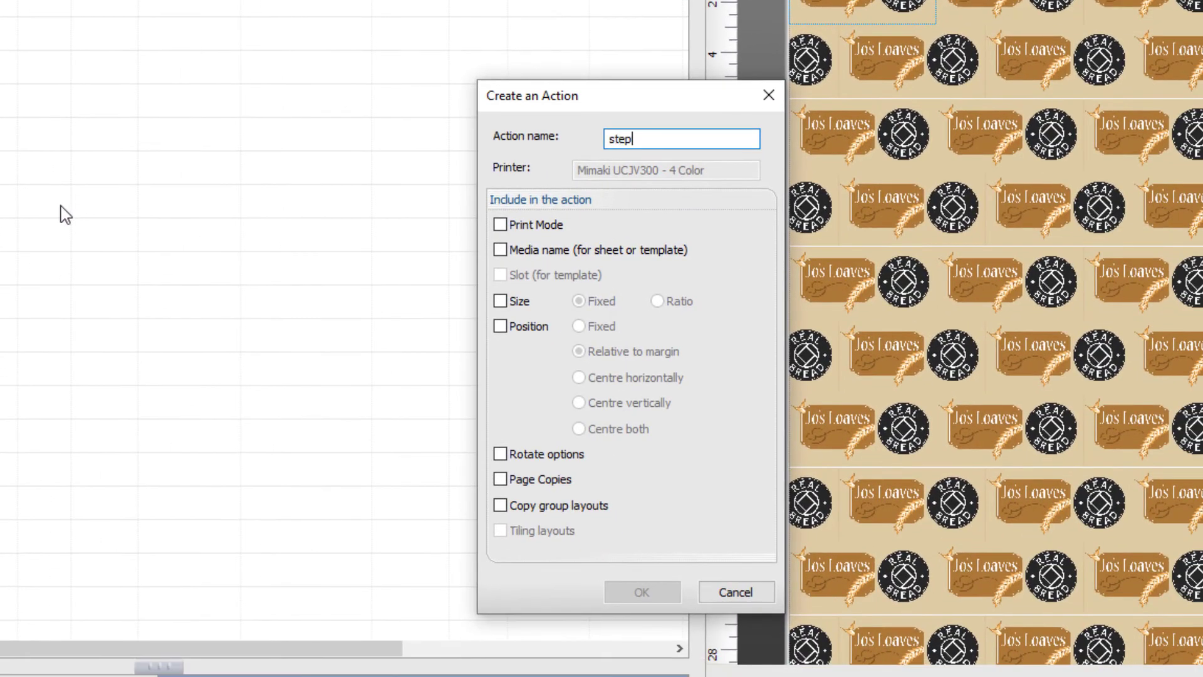
left_click(500, 224)
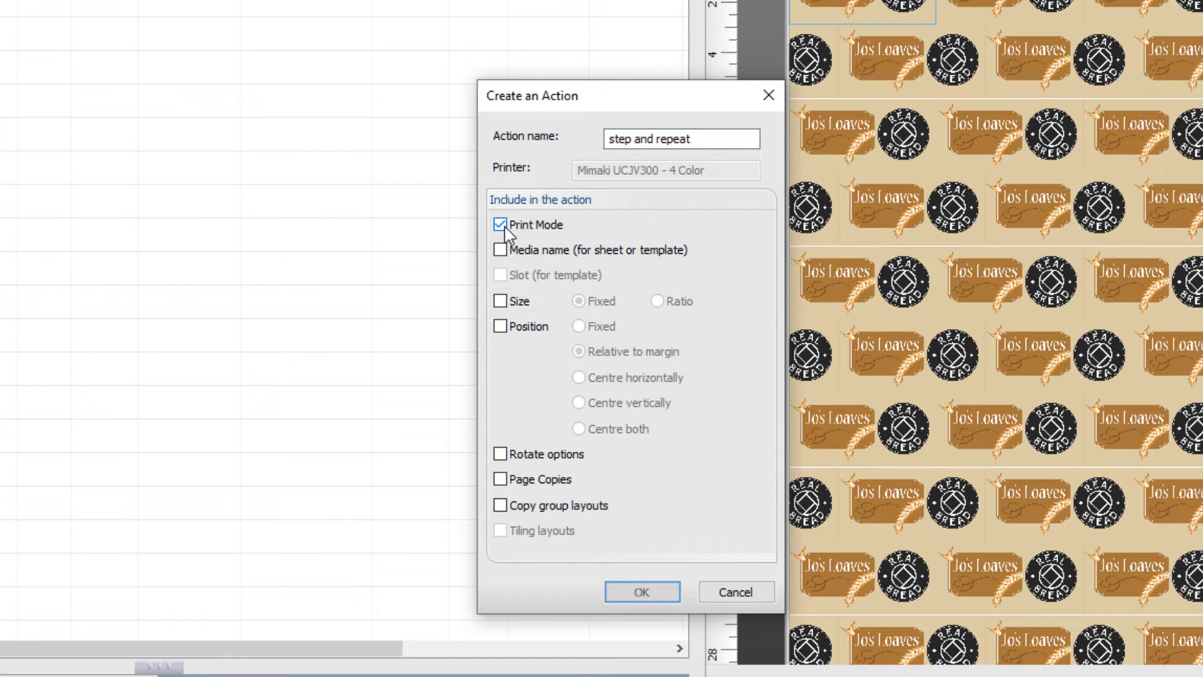
left_click(500, 300)
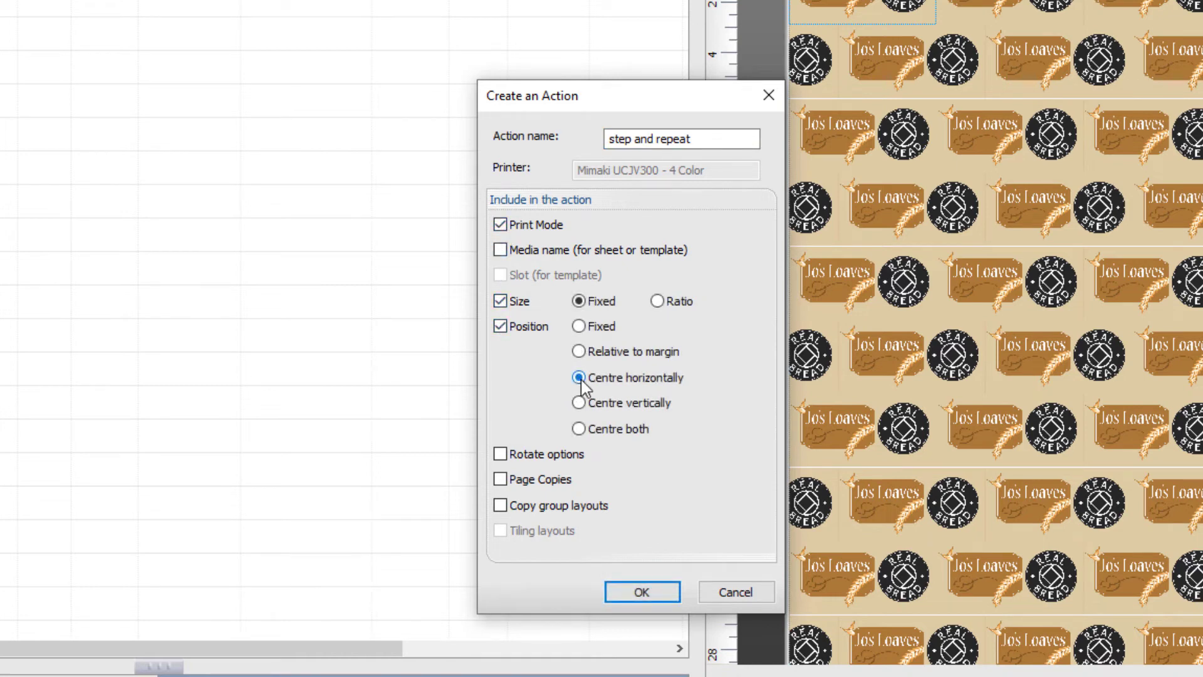
left_click(500, 479)
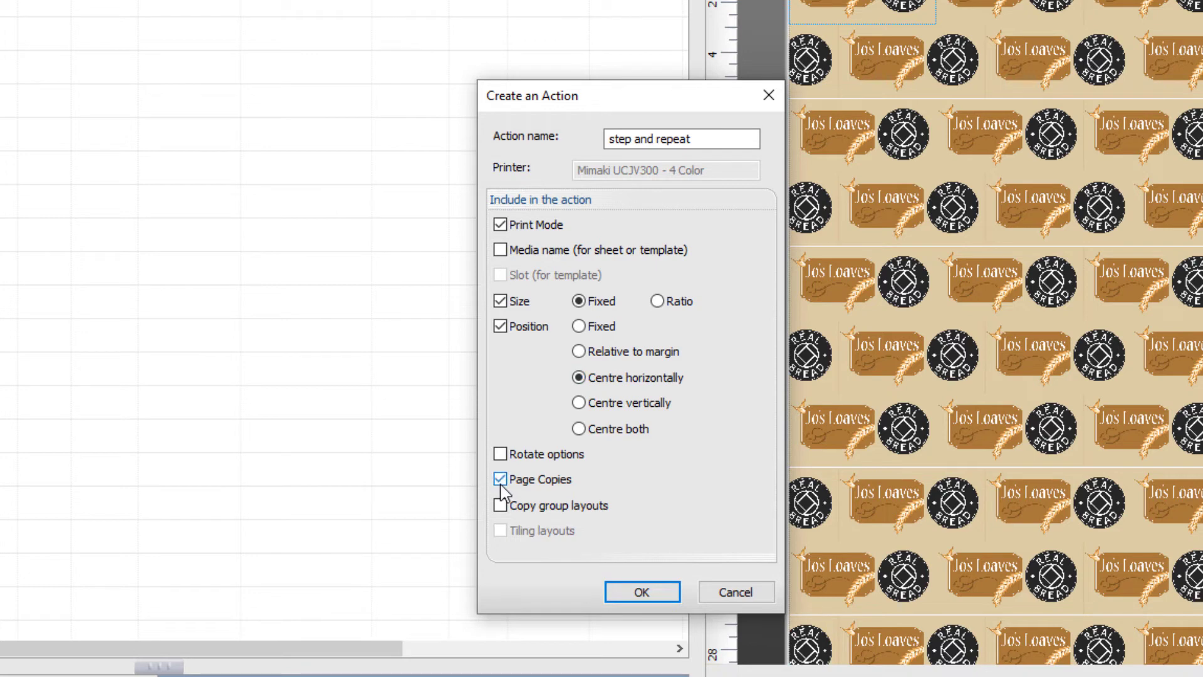
left_click(500, 505)
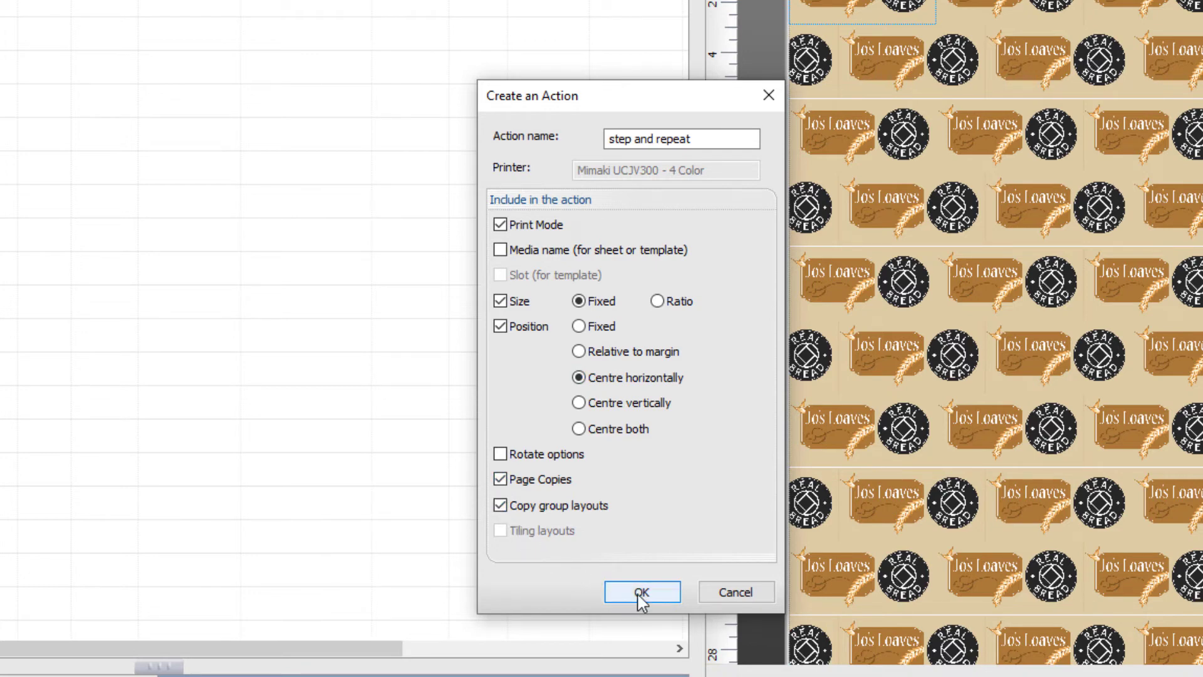
left_click(642, 591)
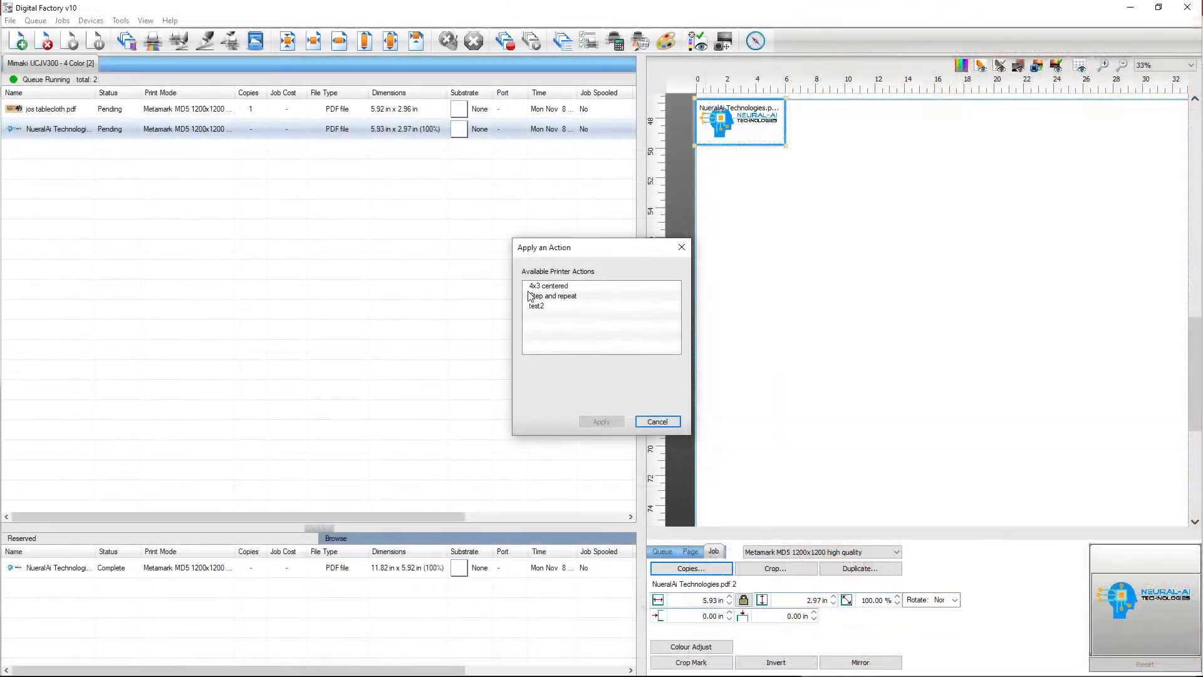
Apply the 'step and repeat' action to the NueralAi Technologies job.
left_click(656, 421)
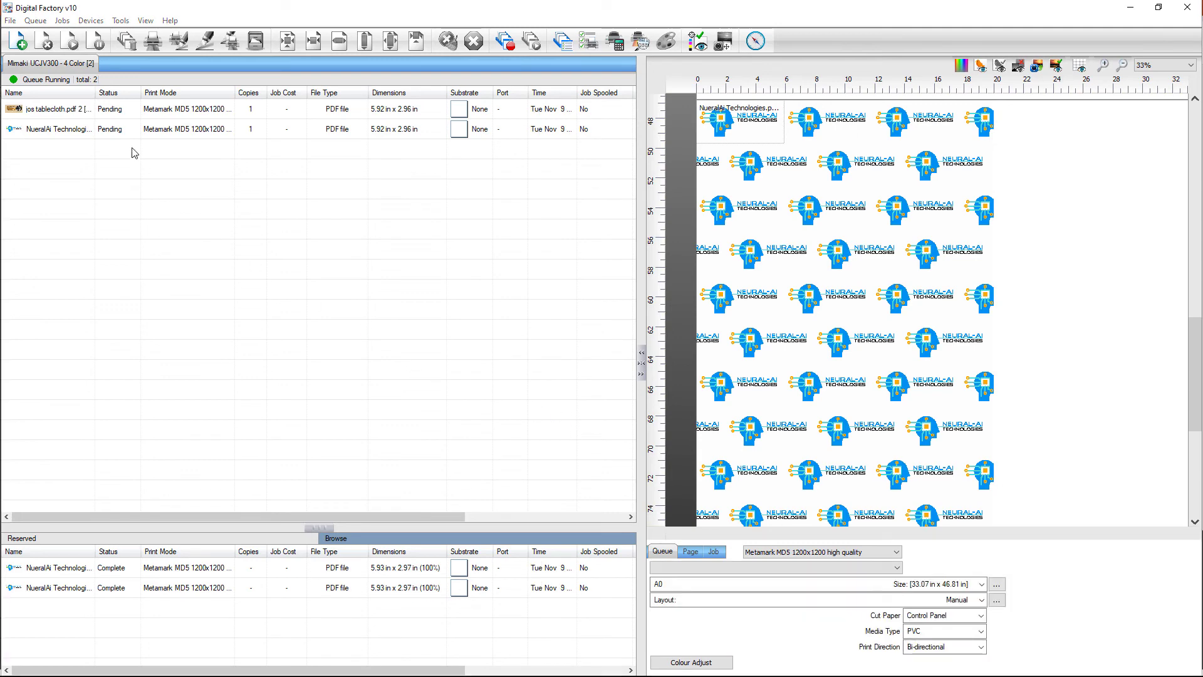
left_click(62, 20)
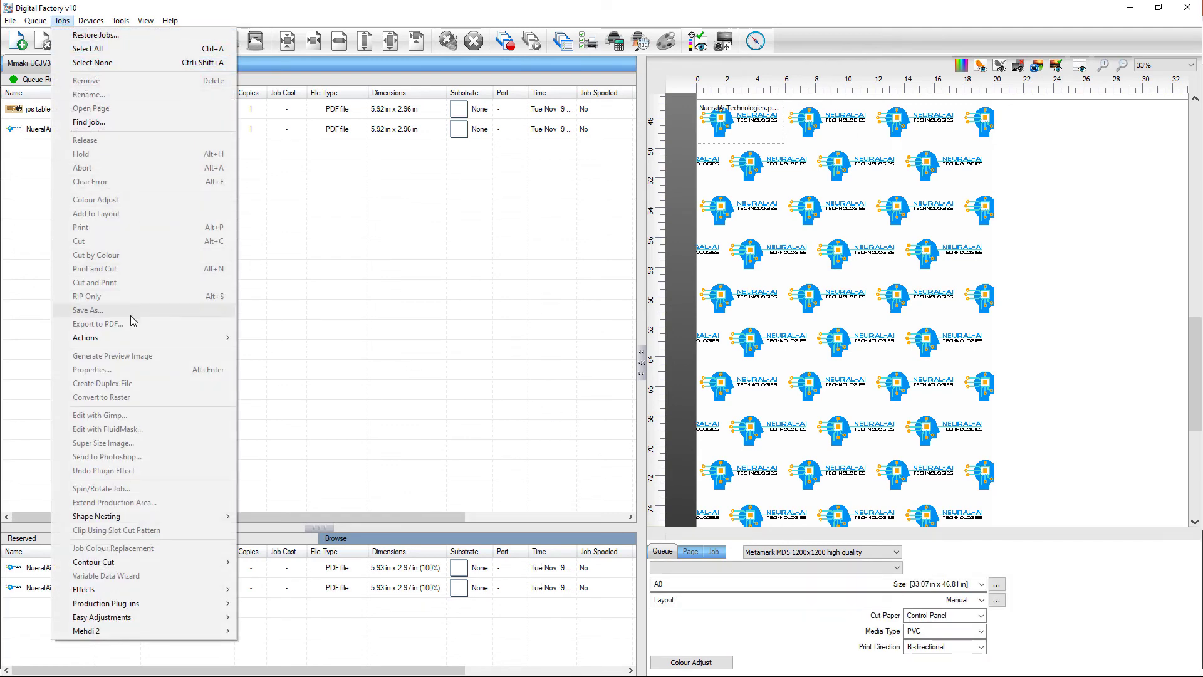
mouse_move(85, 338)
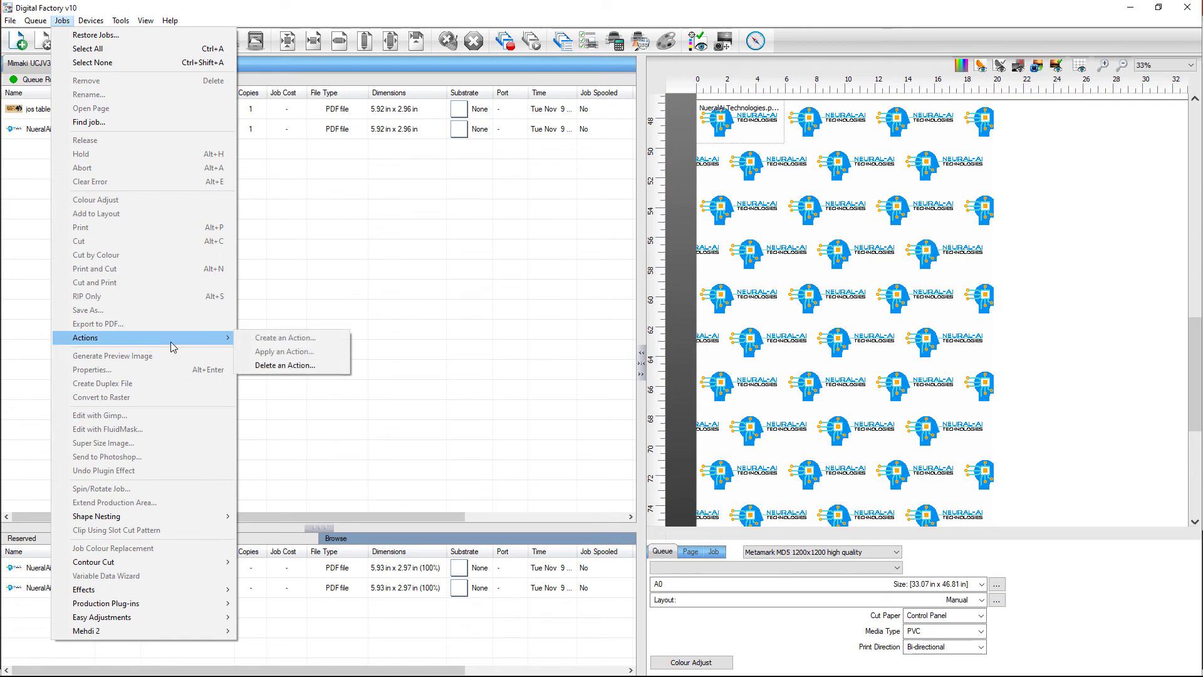
Delete the test2 saved action.
left_click(285, 365)
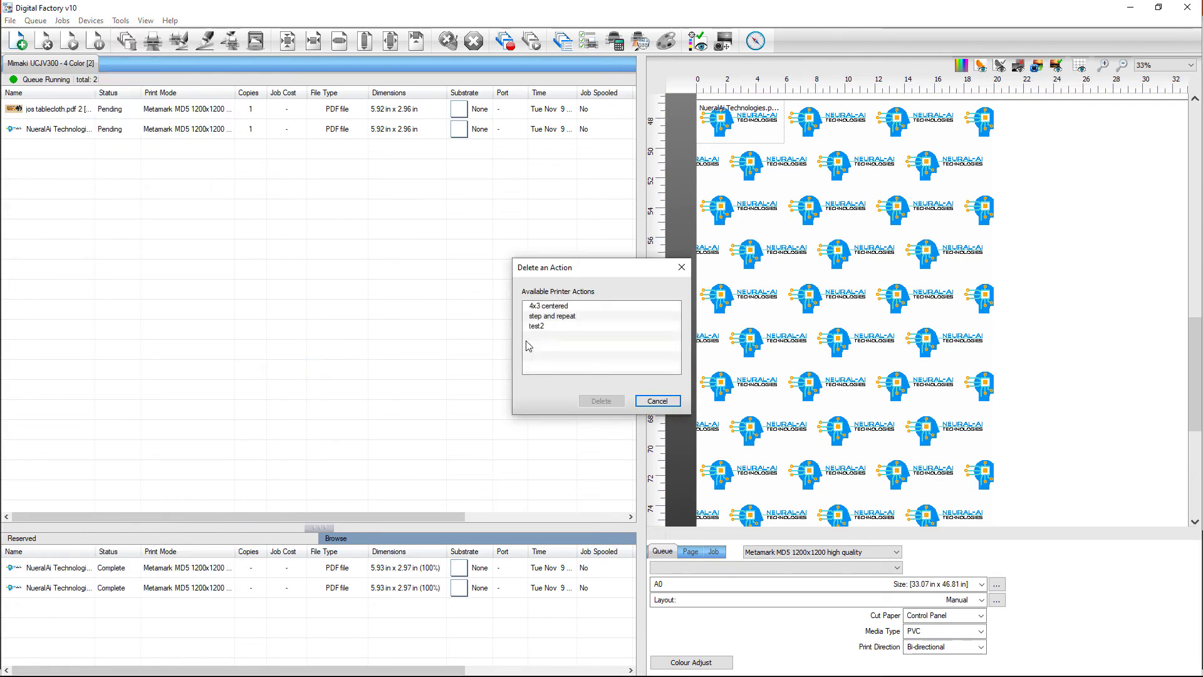
left_click(538, 326)
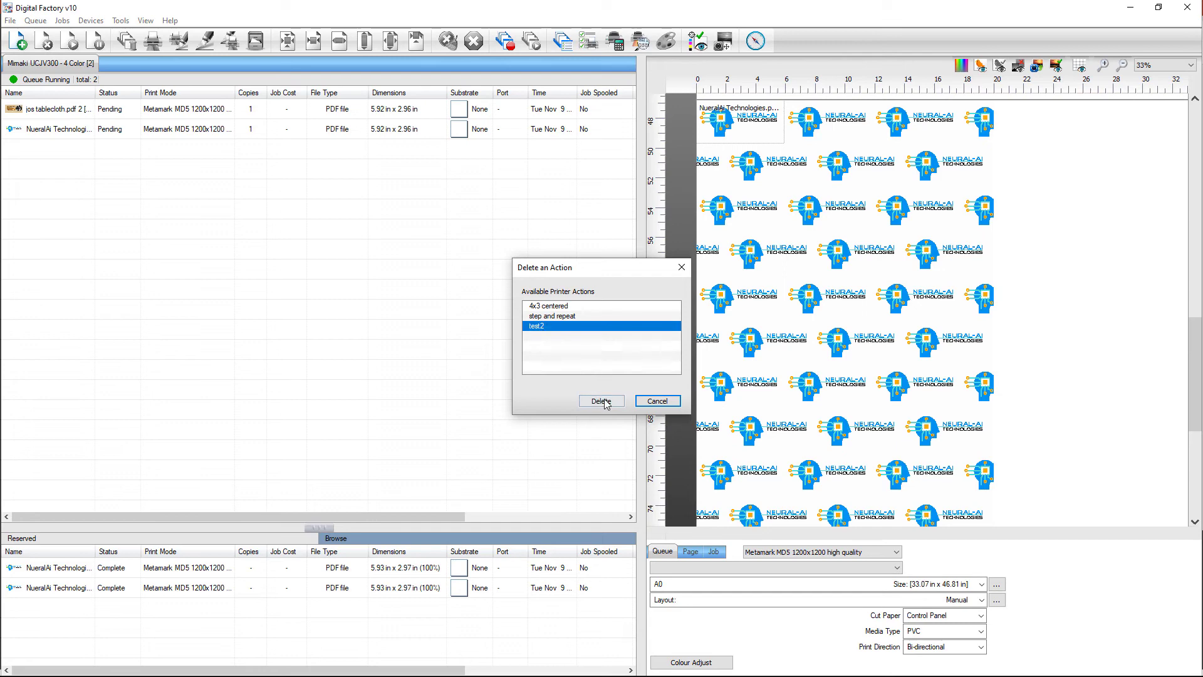
left_click(601, 401)
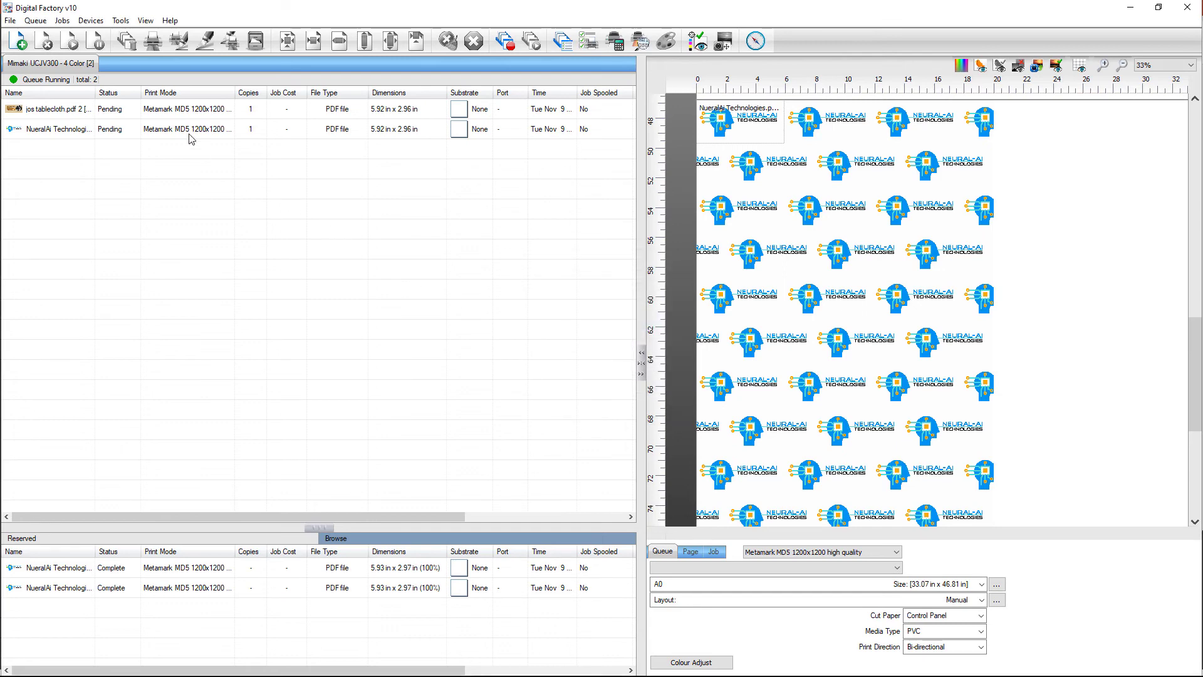
Bring up the saved actions to apply to the NueralAi Technologies job.
right_click(50, 127)
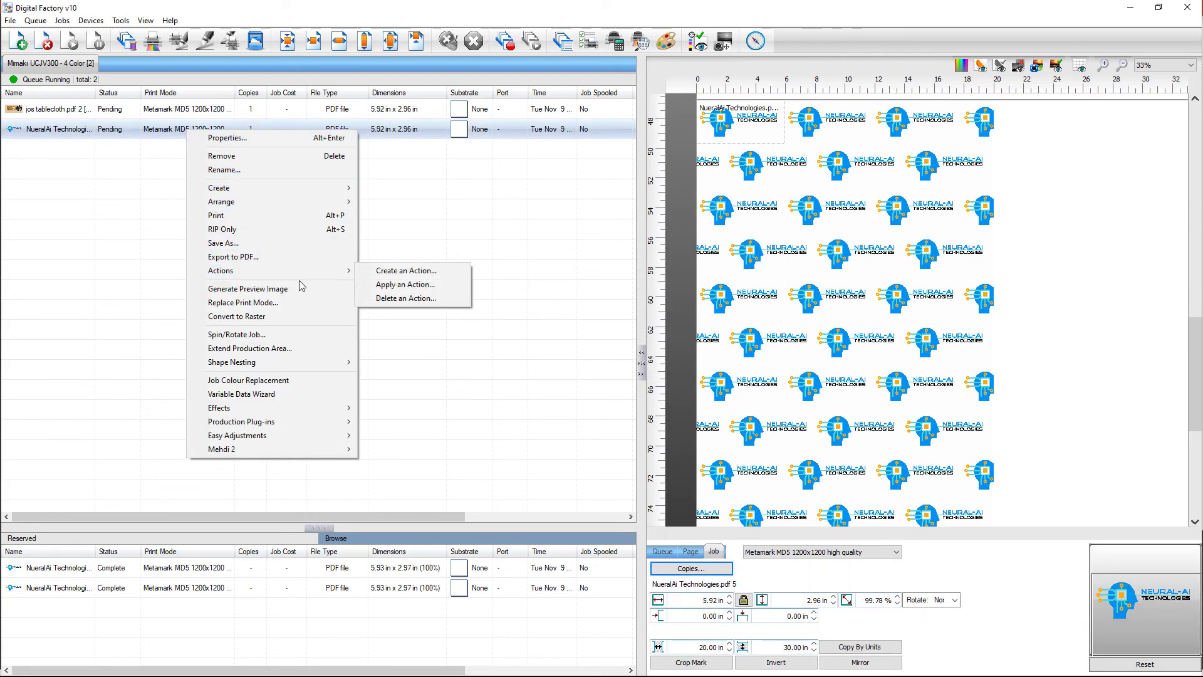
left_click(405, 284)
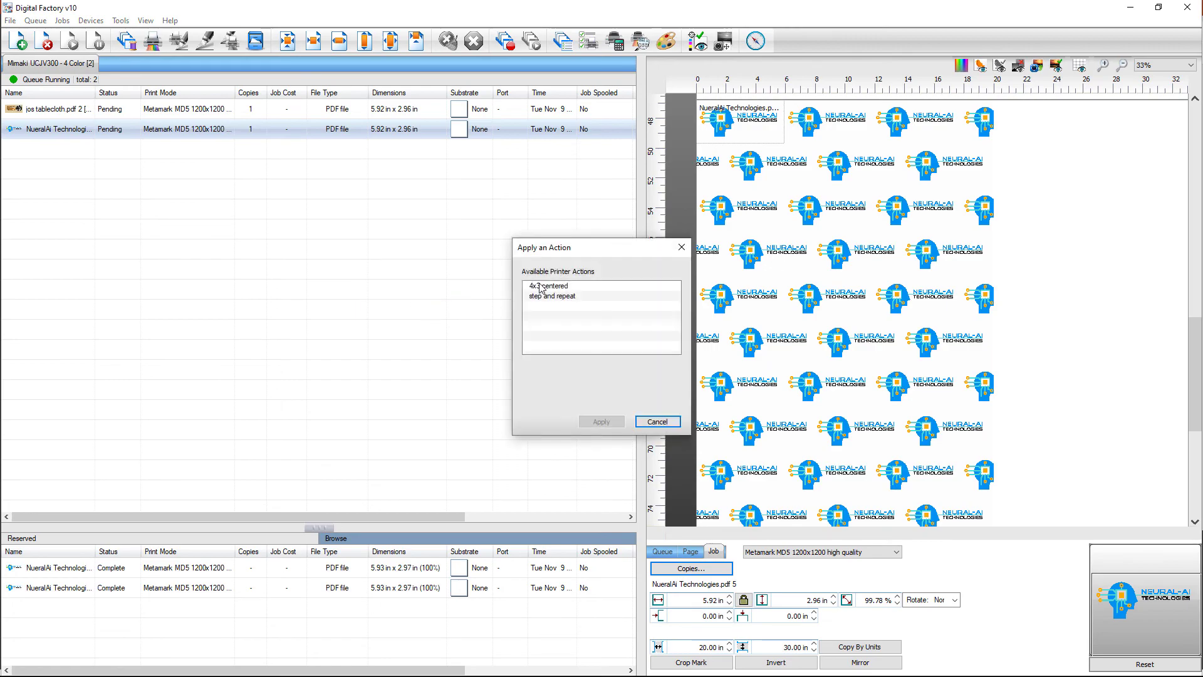